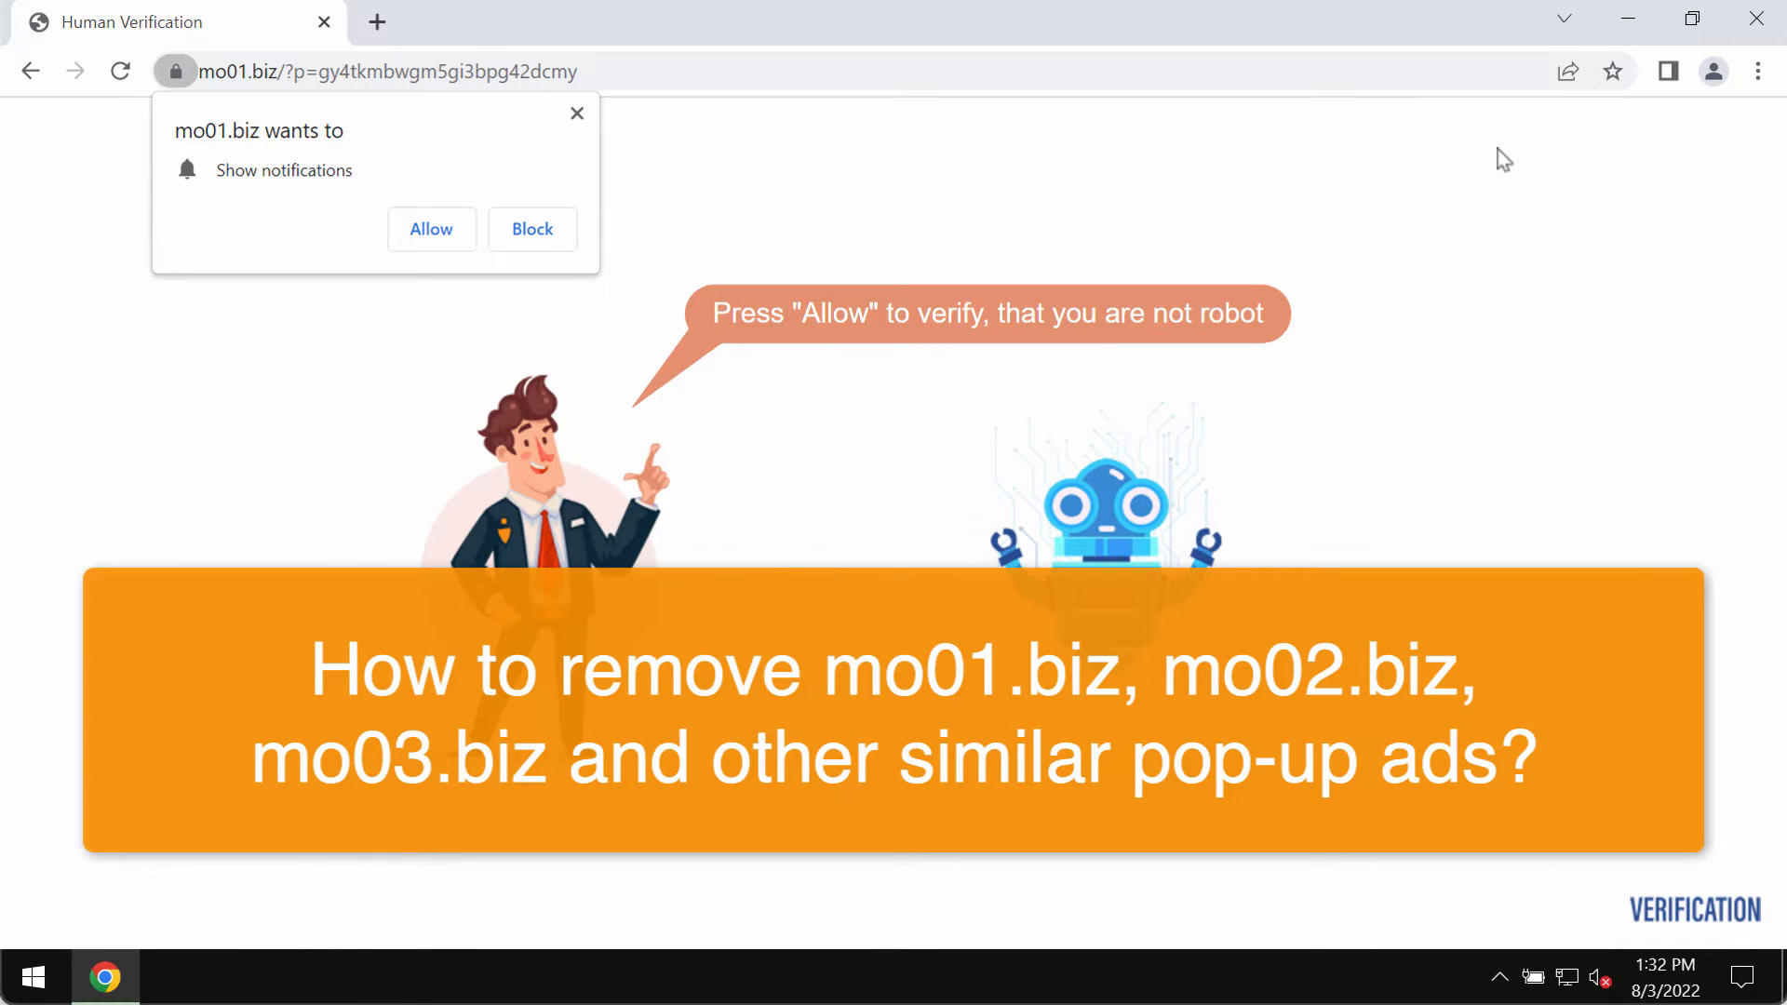
pyautogui.moveTo(39, 90)
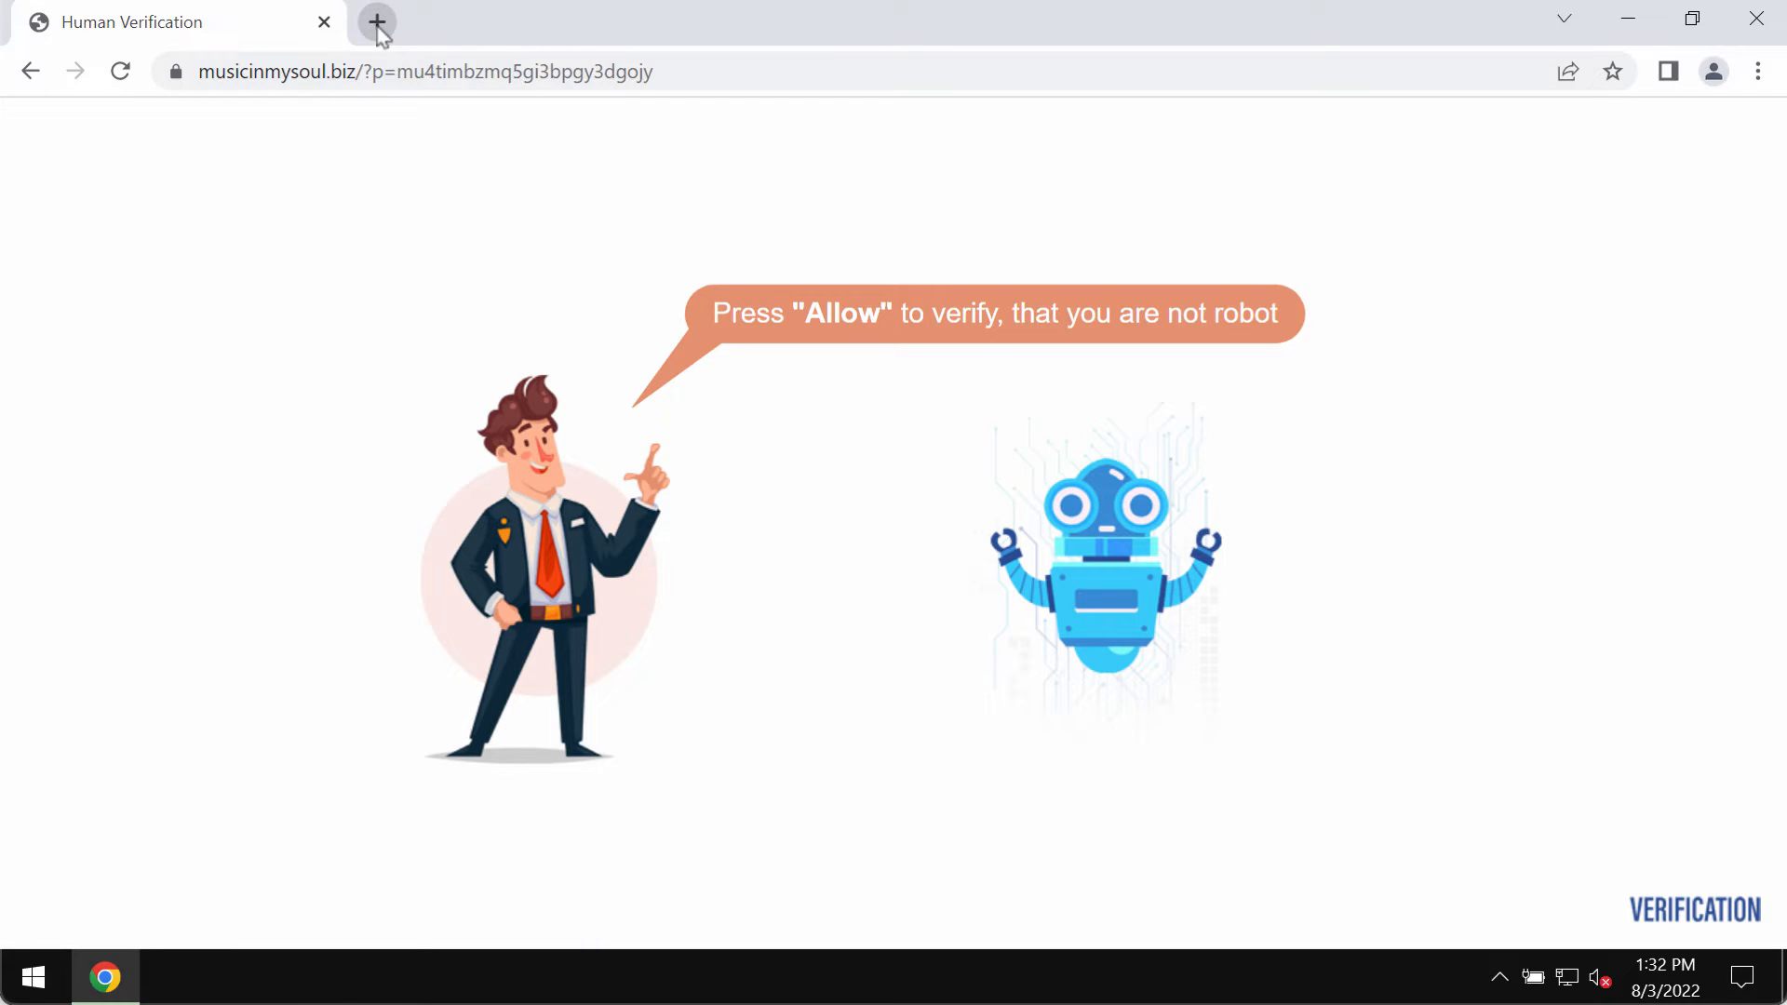
# Open a new tab showing the Google start page beside the Human Verification tab
pyautogui.click(376, 23)
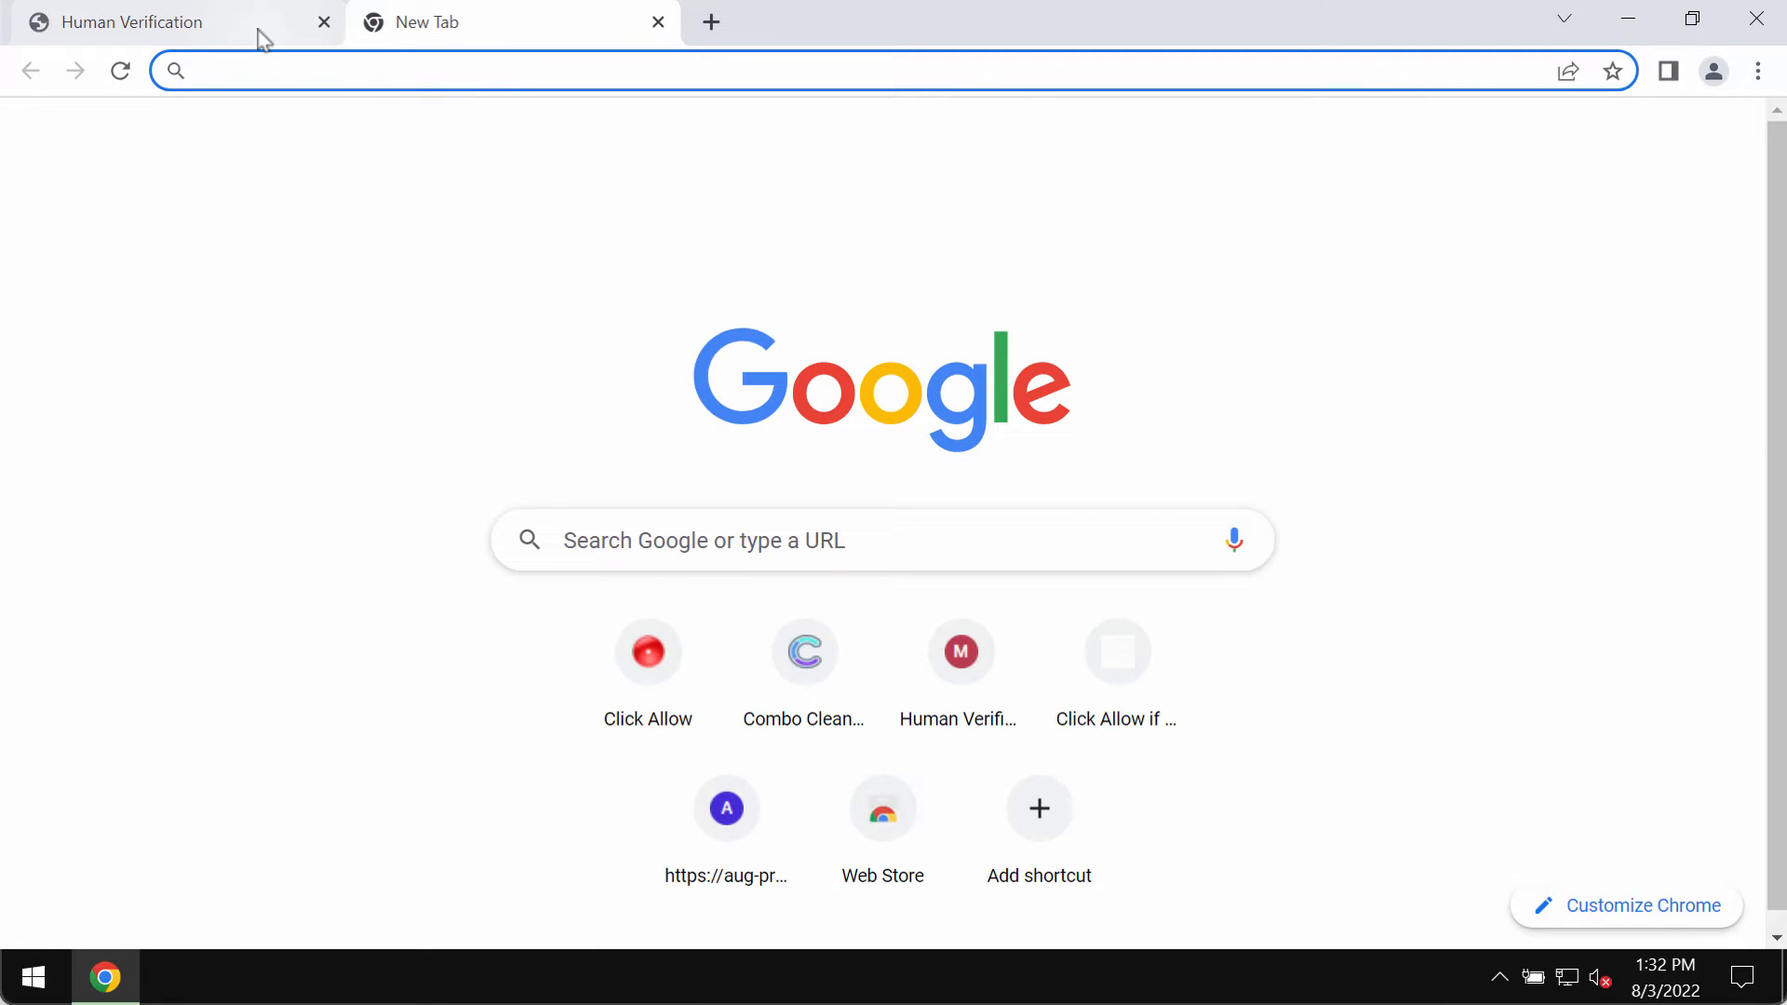
pyautogui.moveTo(171, 22)
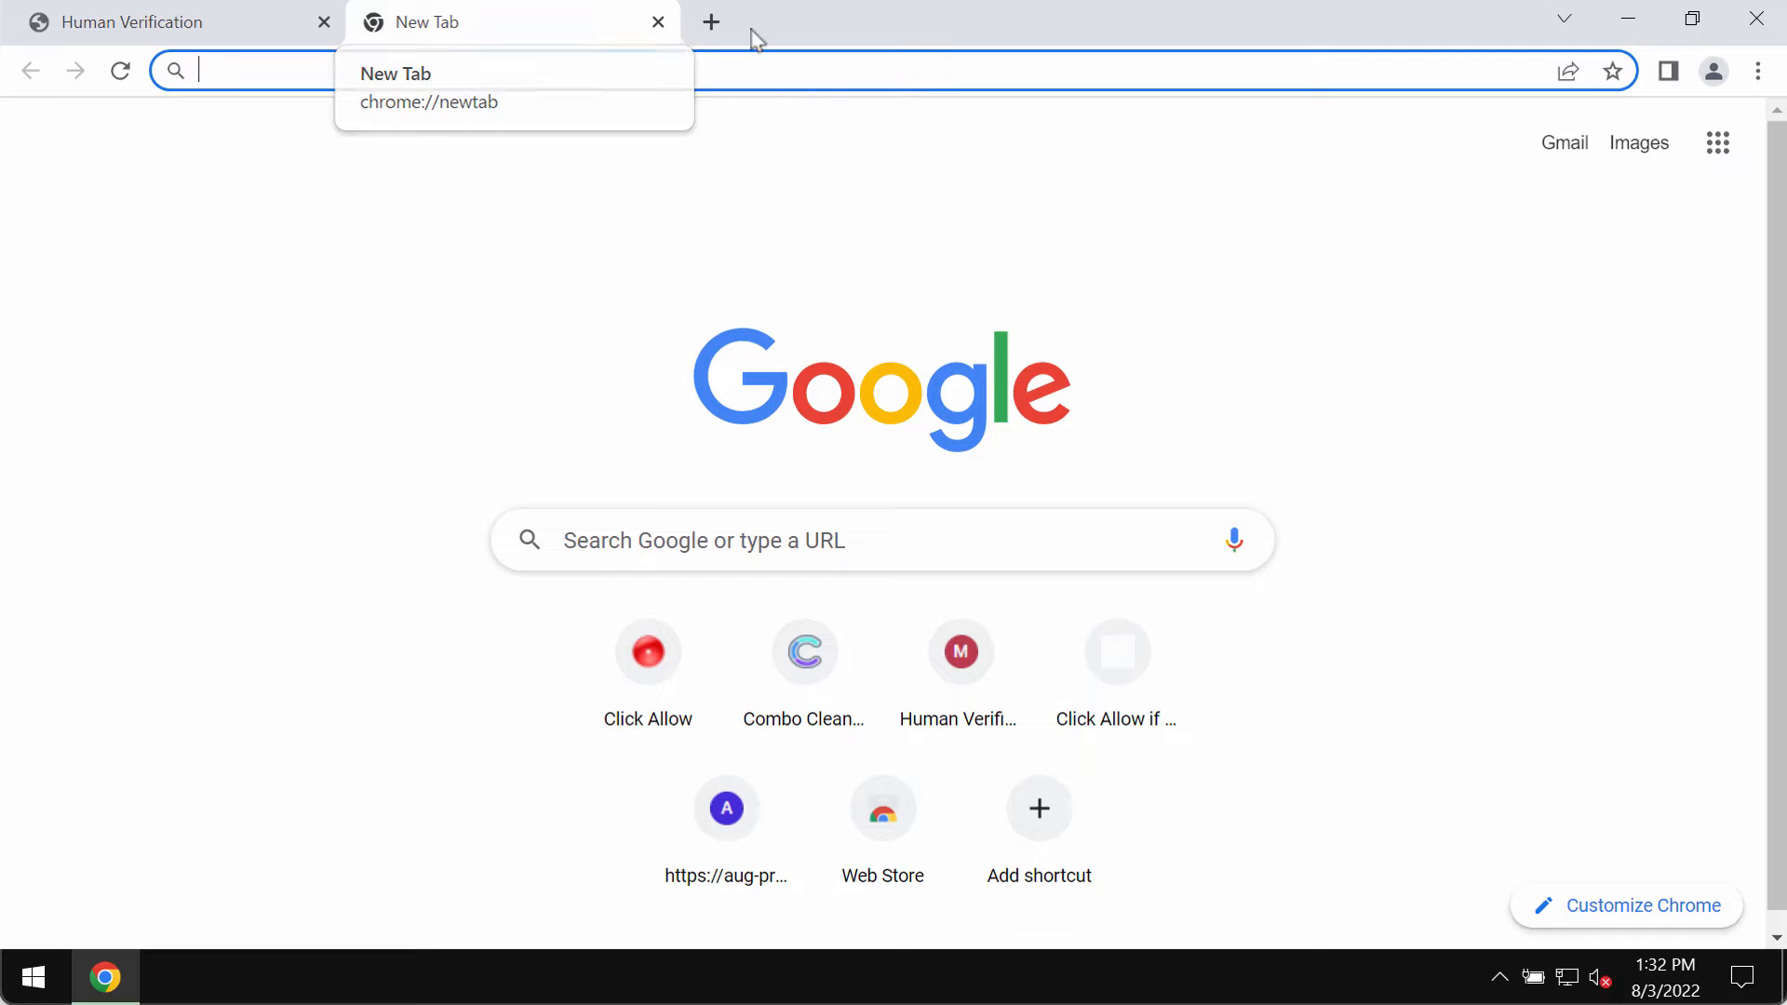
pyautogui.click(1139, 33)
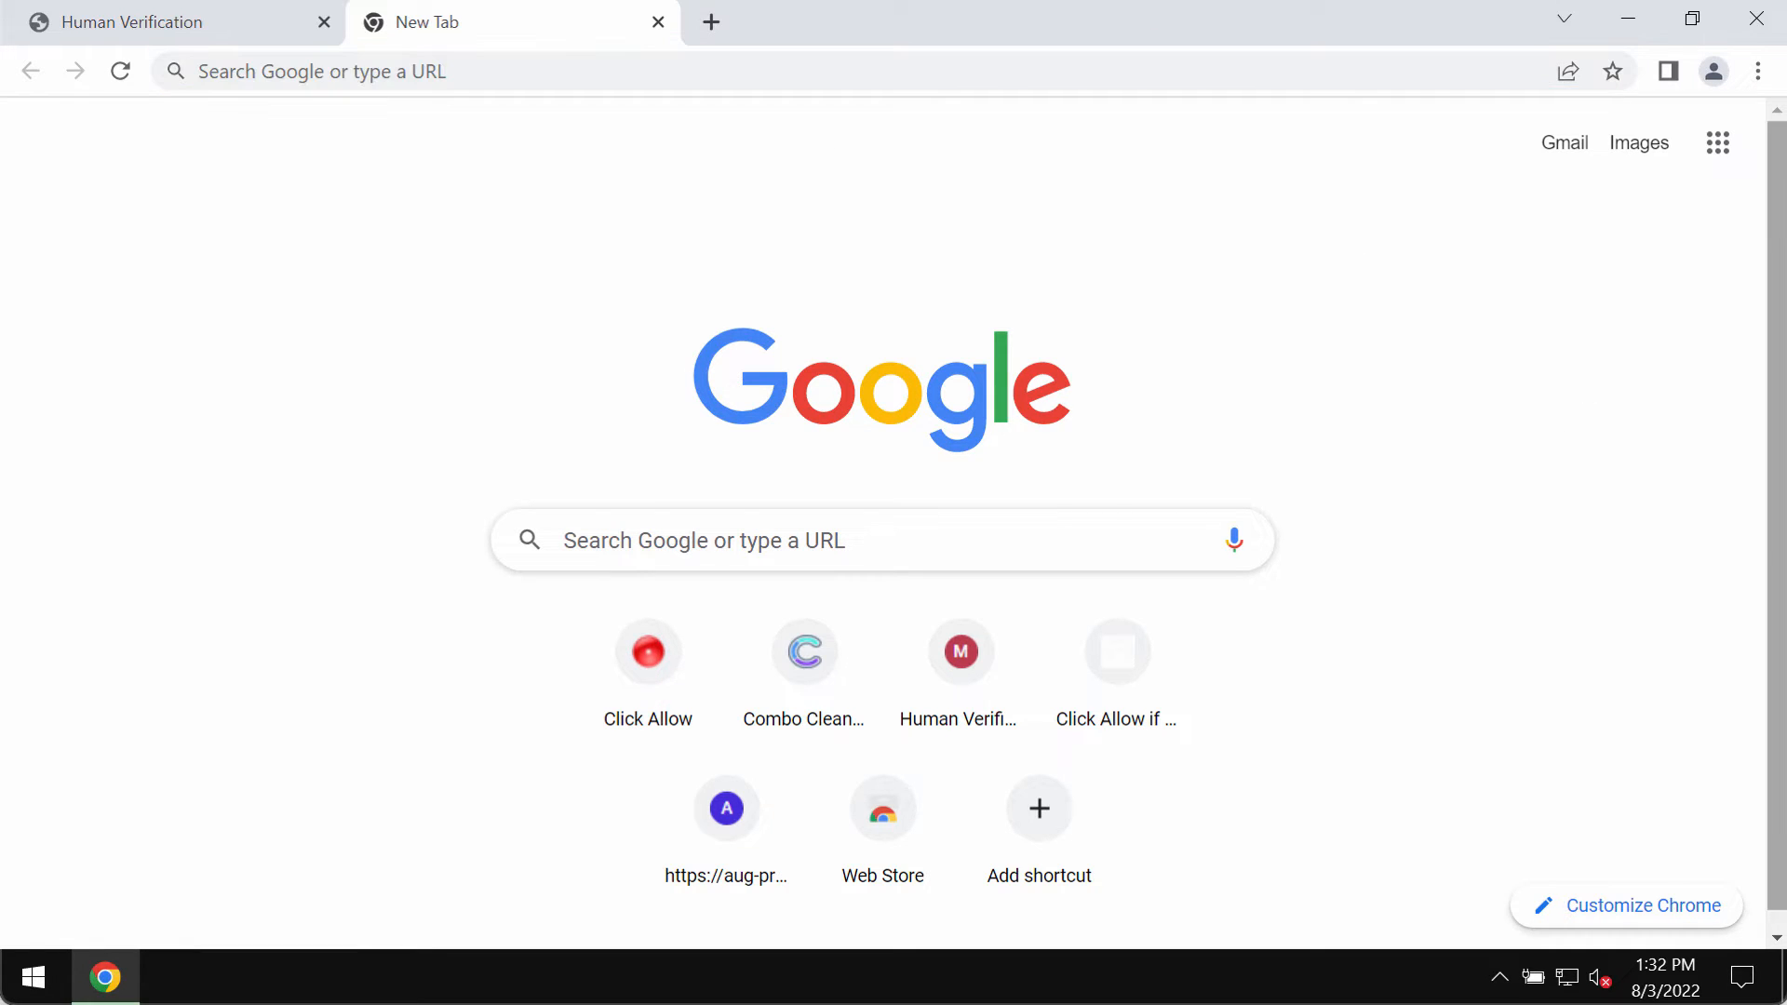
pyautogui.moveTo(1378, 34)
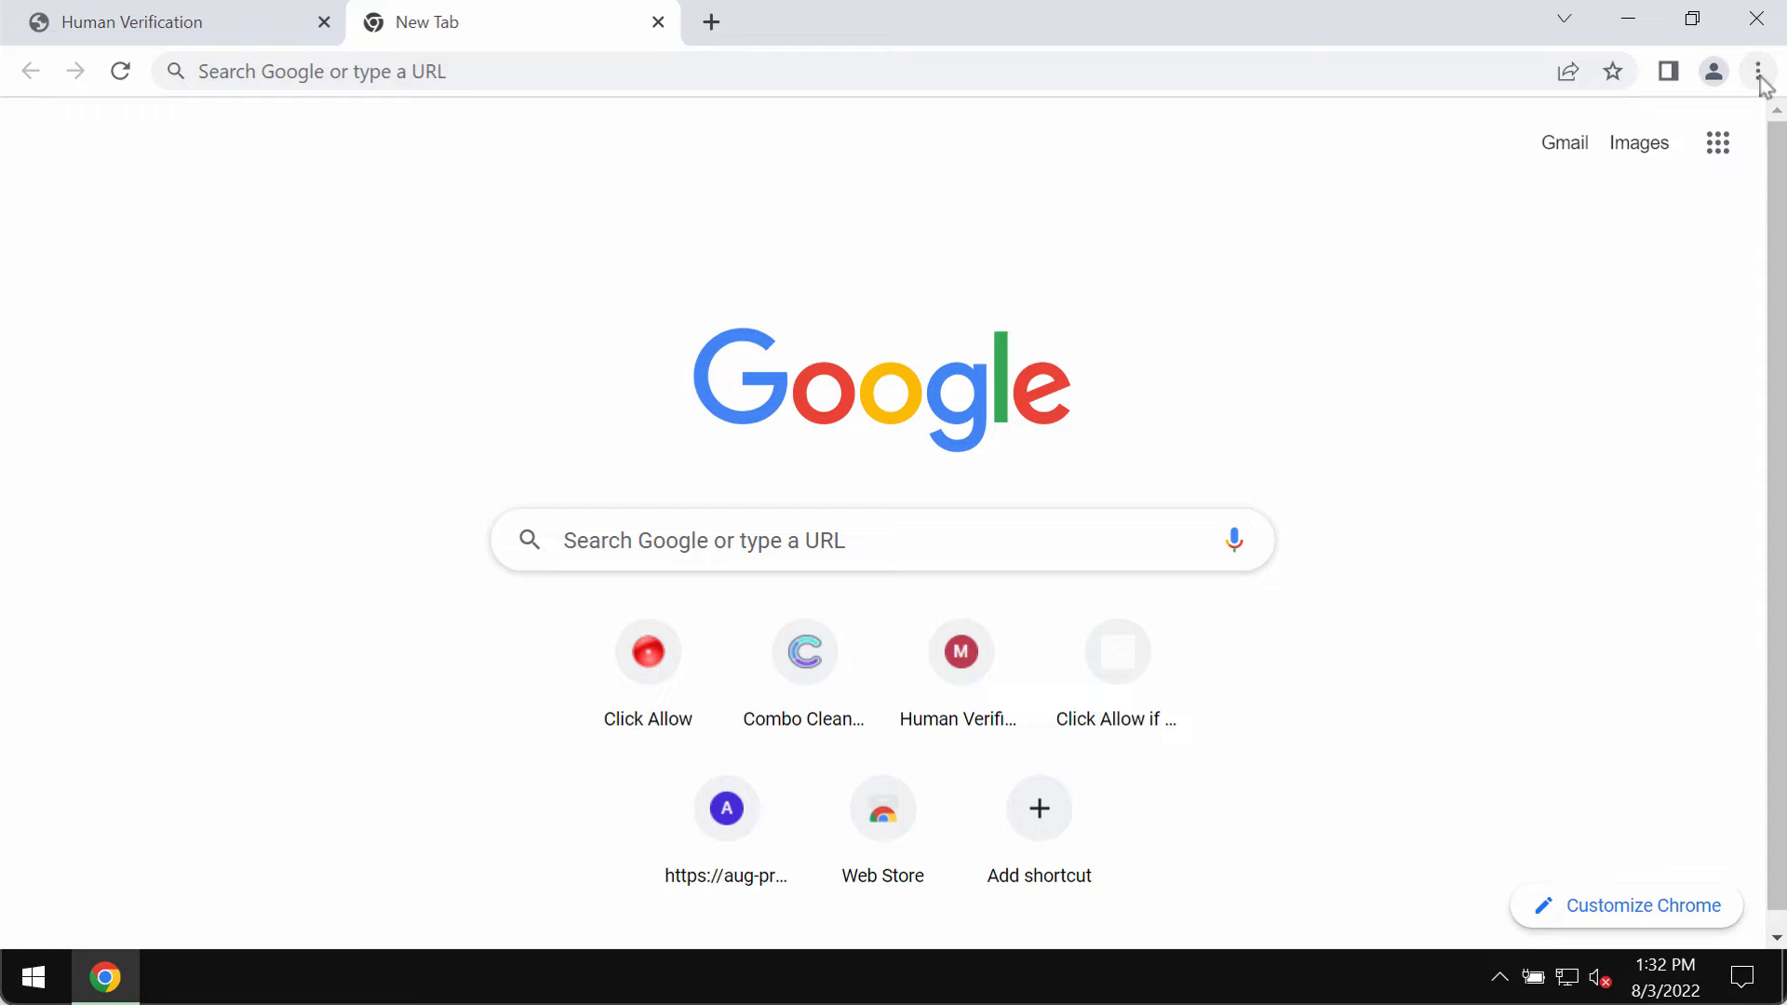
# Reach Chrome's Site Settings under Privacy and security from the browser menu
pyautogui.click(1759, 70)
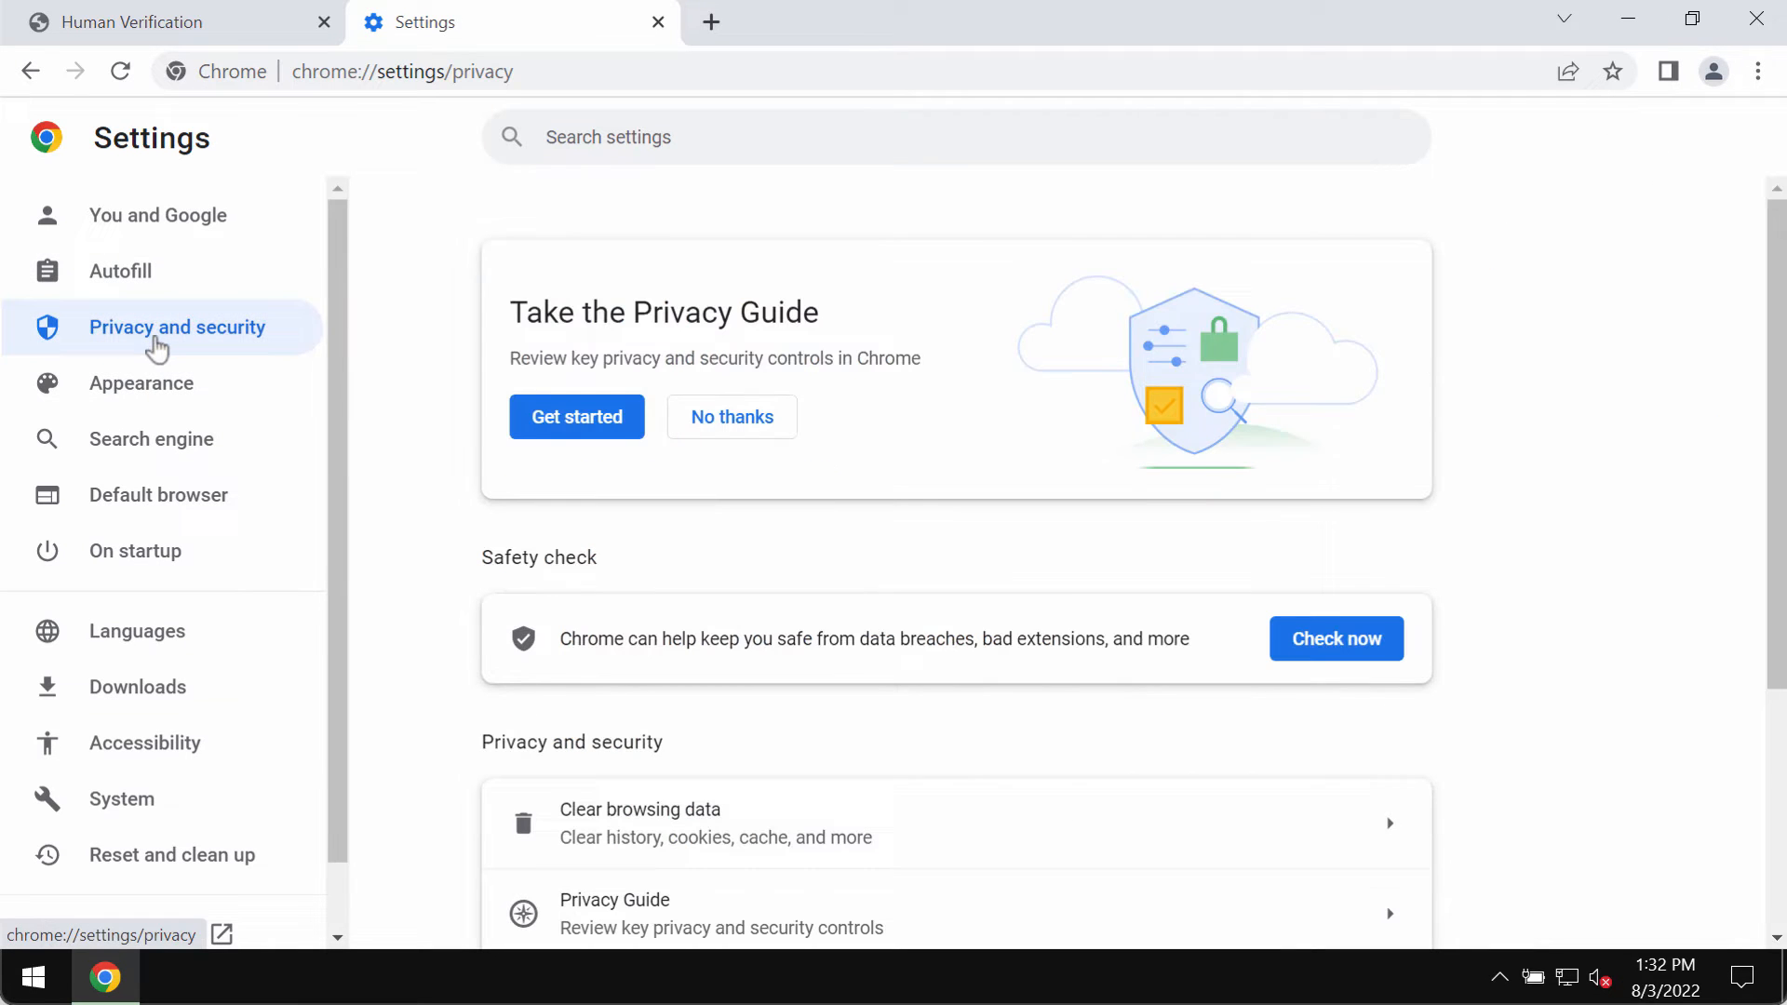
pyautogui.scroll(-3)
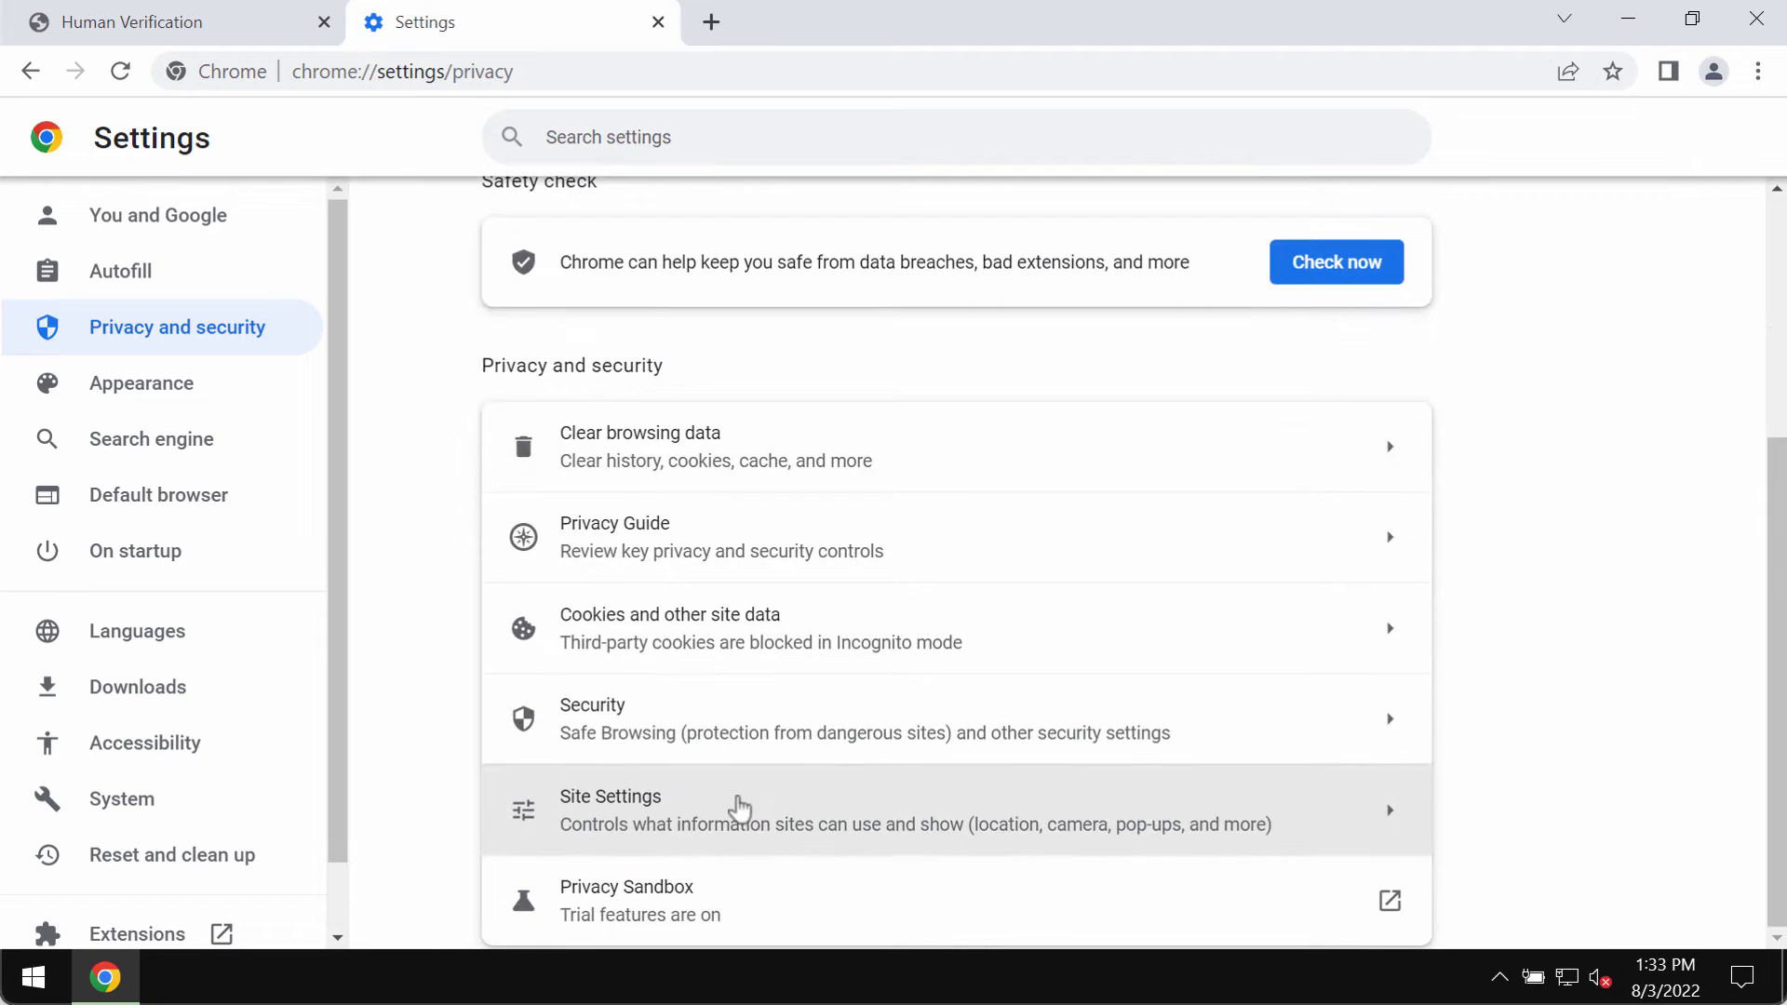
pyautogui.click(730, 810)
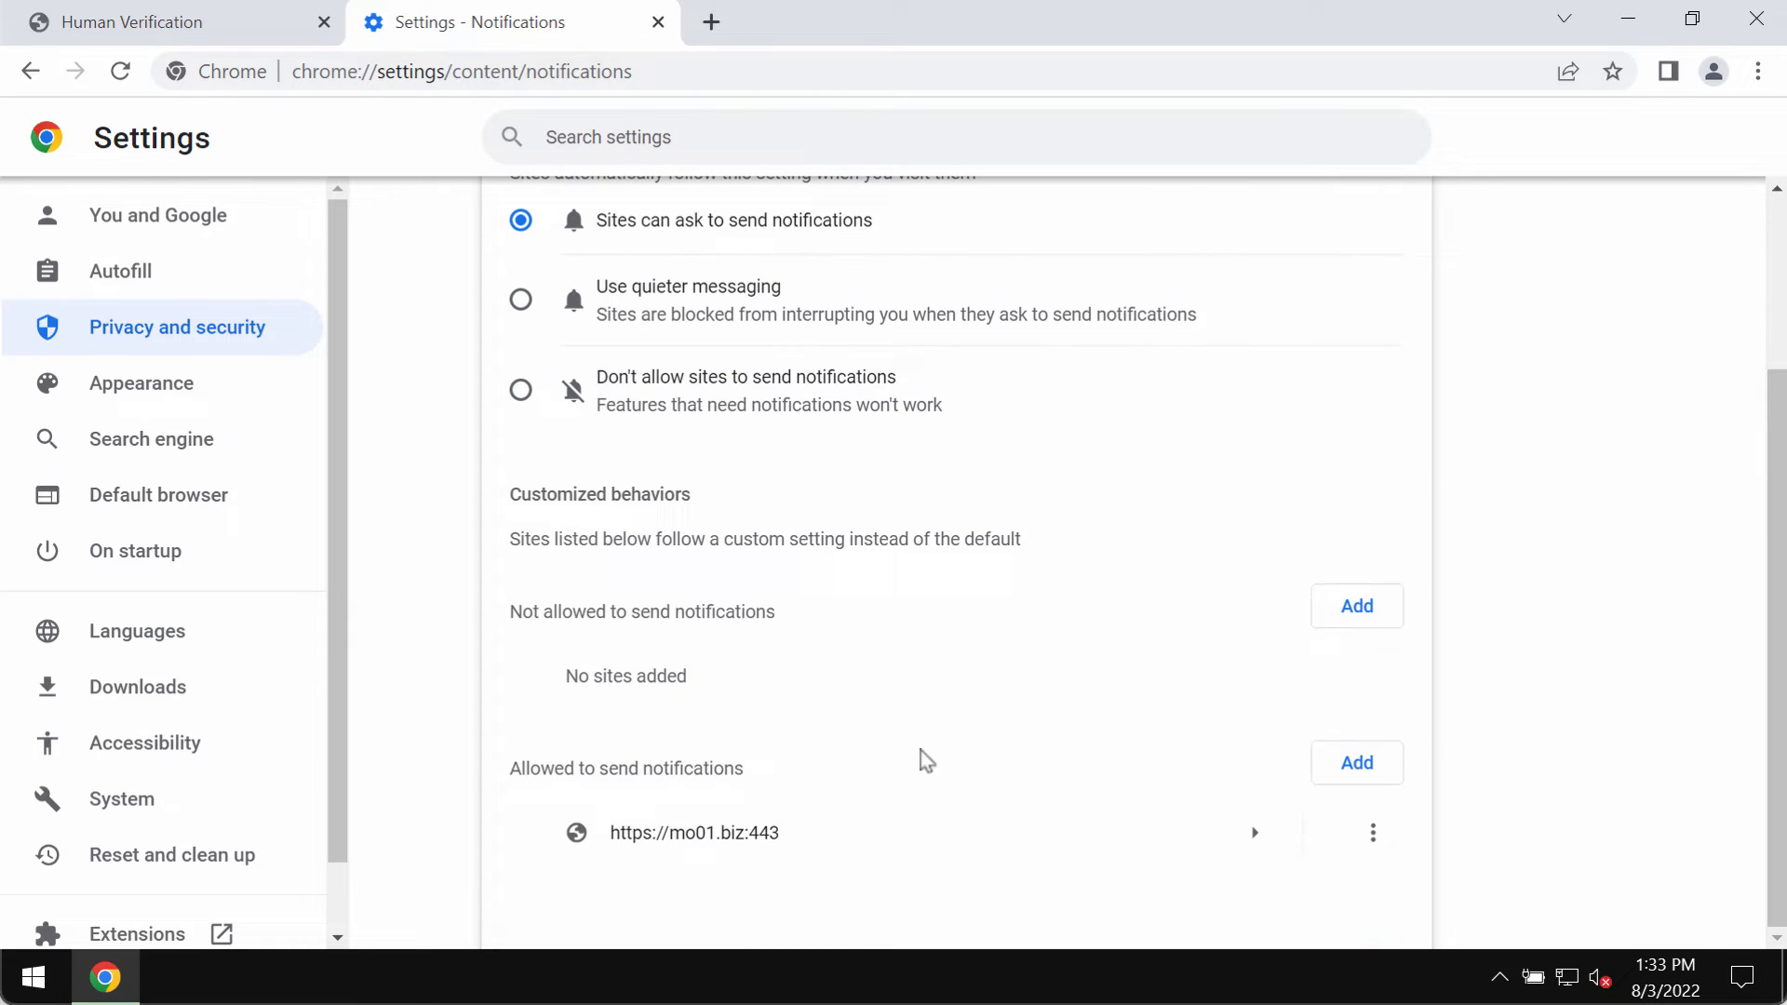
pyautogui.moveTo(1048, 752)
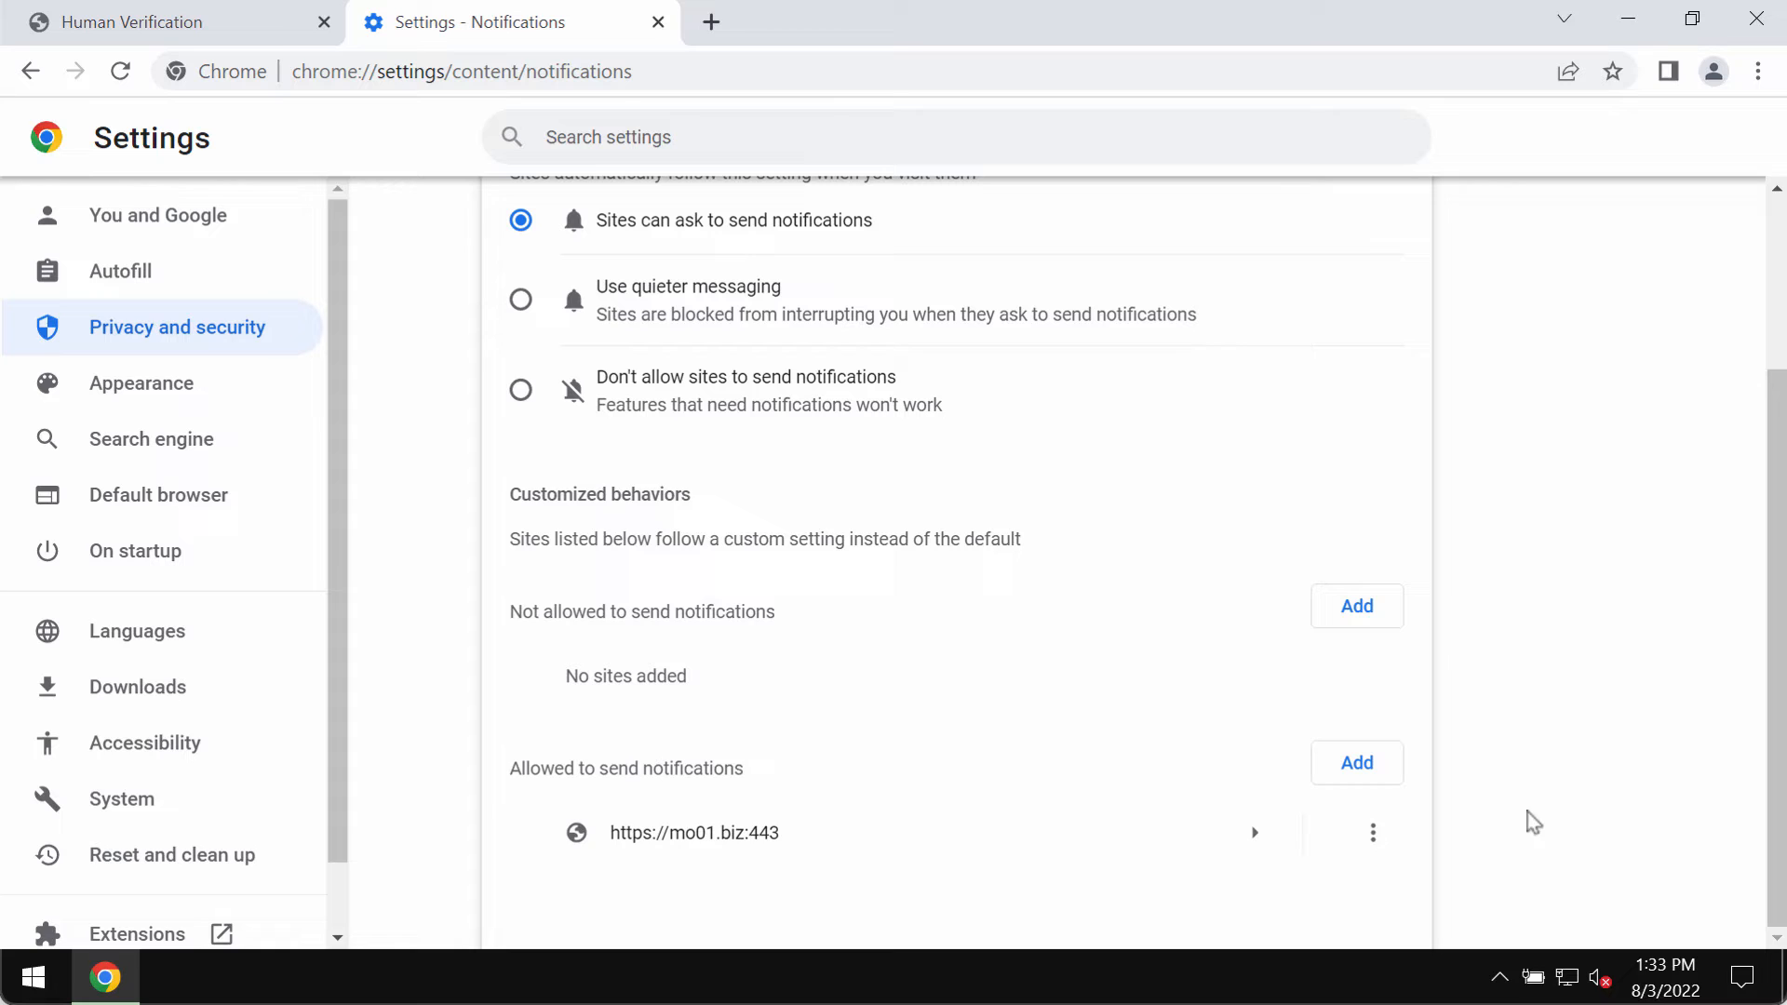
pyautogui.moveTo(927, 860)
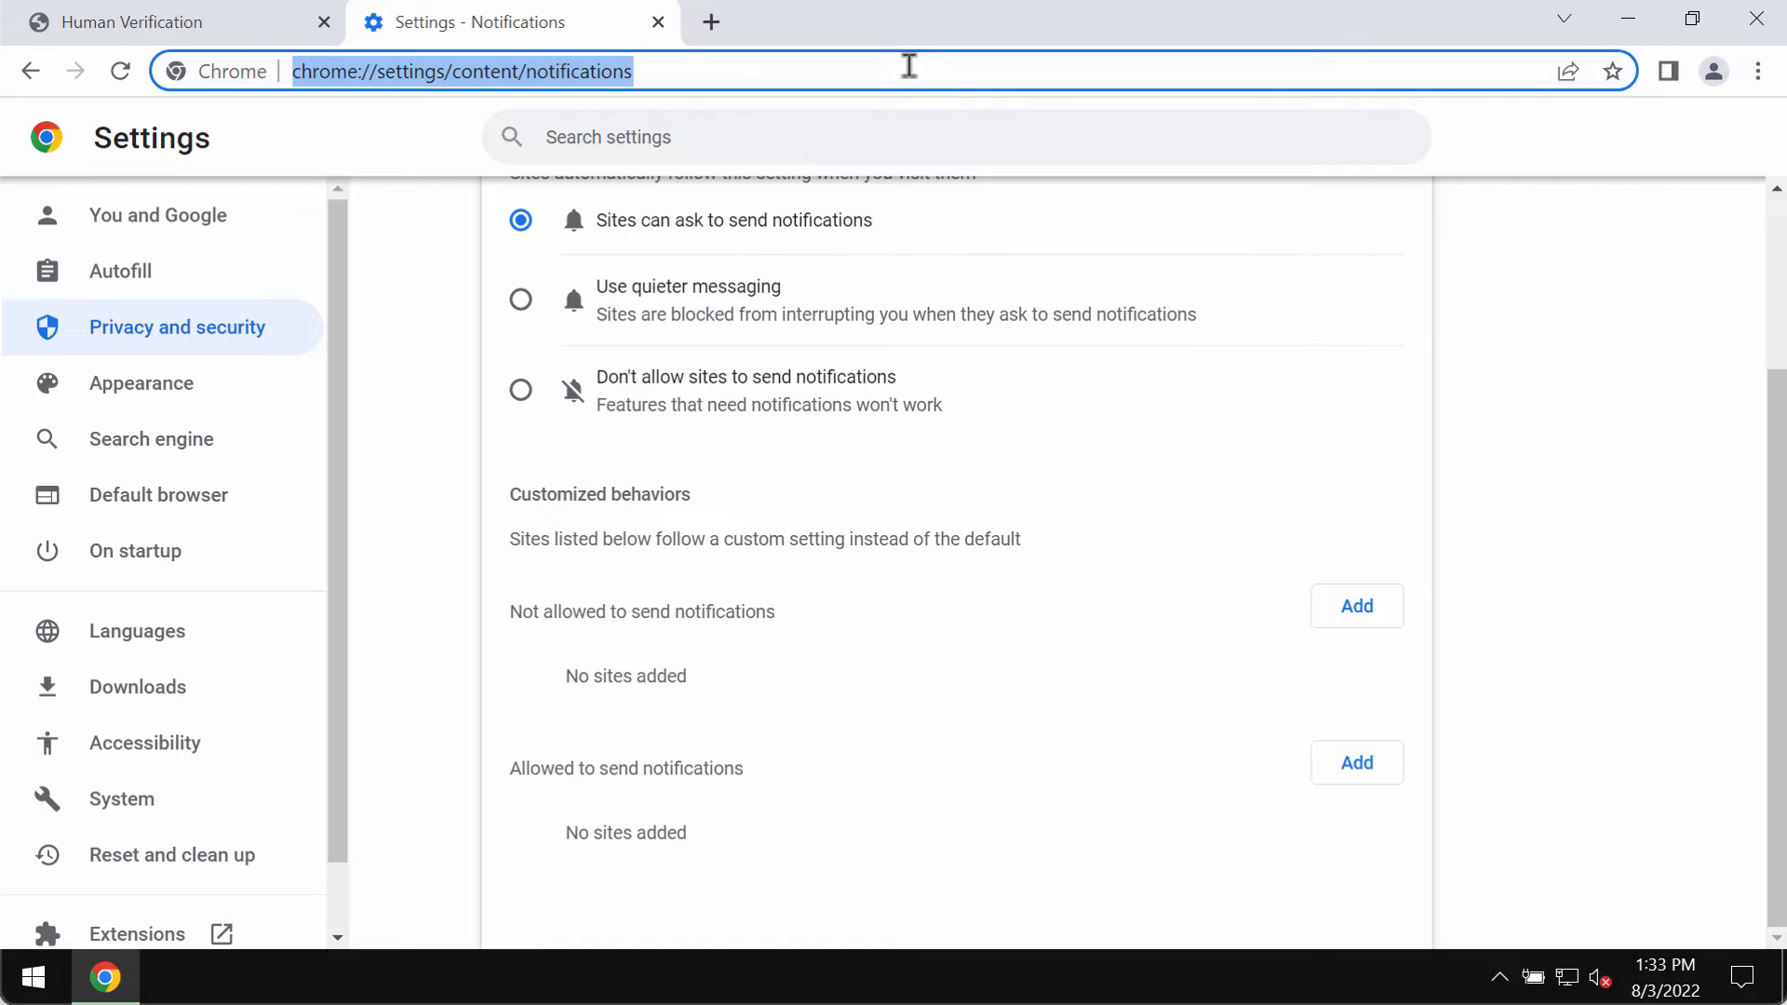
pyautogui.moveTo(1229, 689)
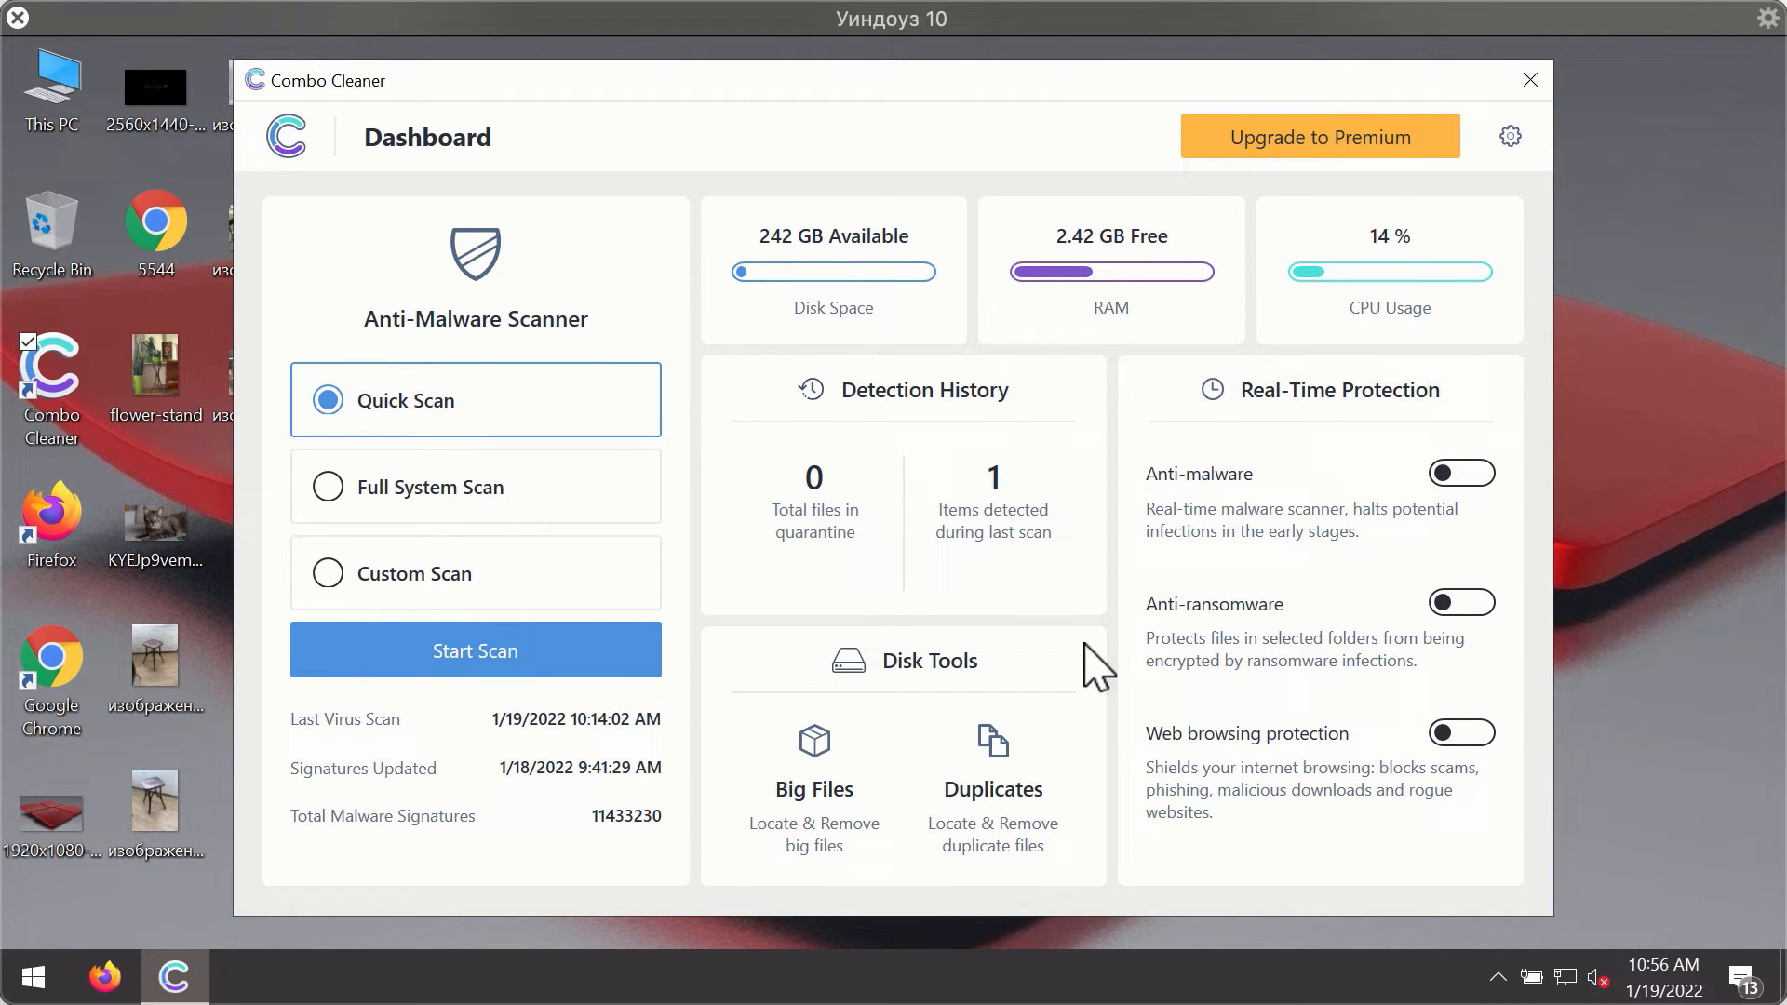
pyautogui.moveTo(1165, 290)
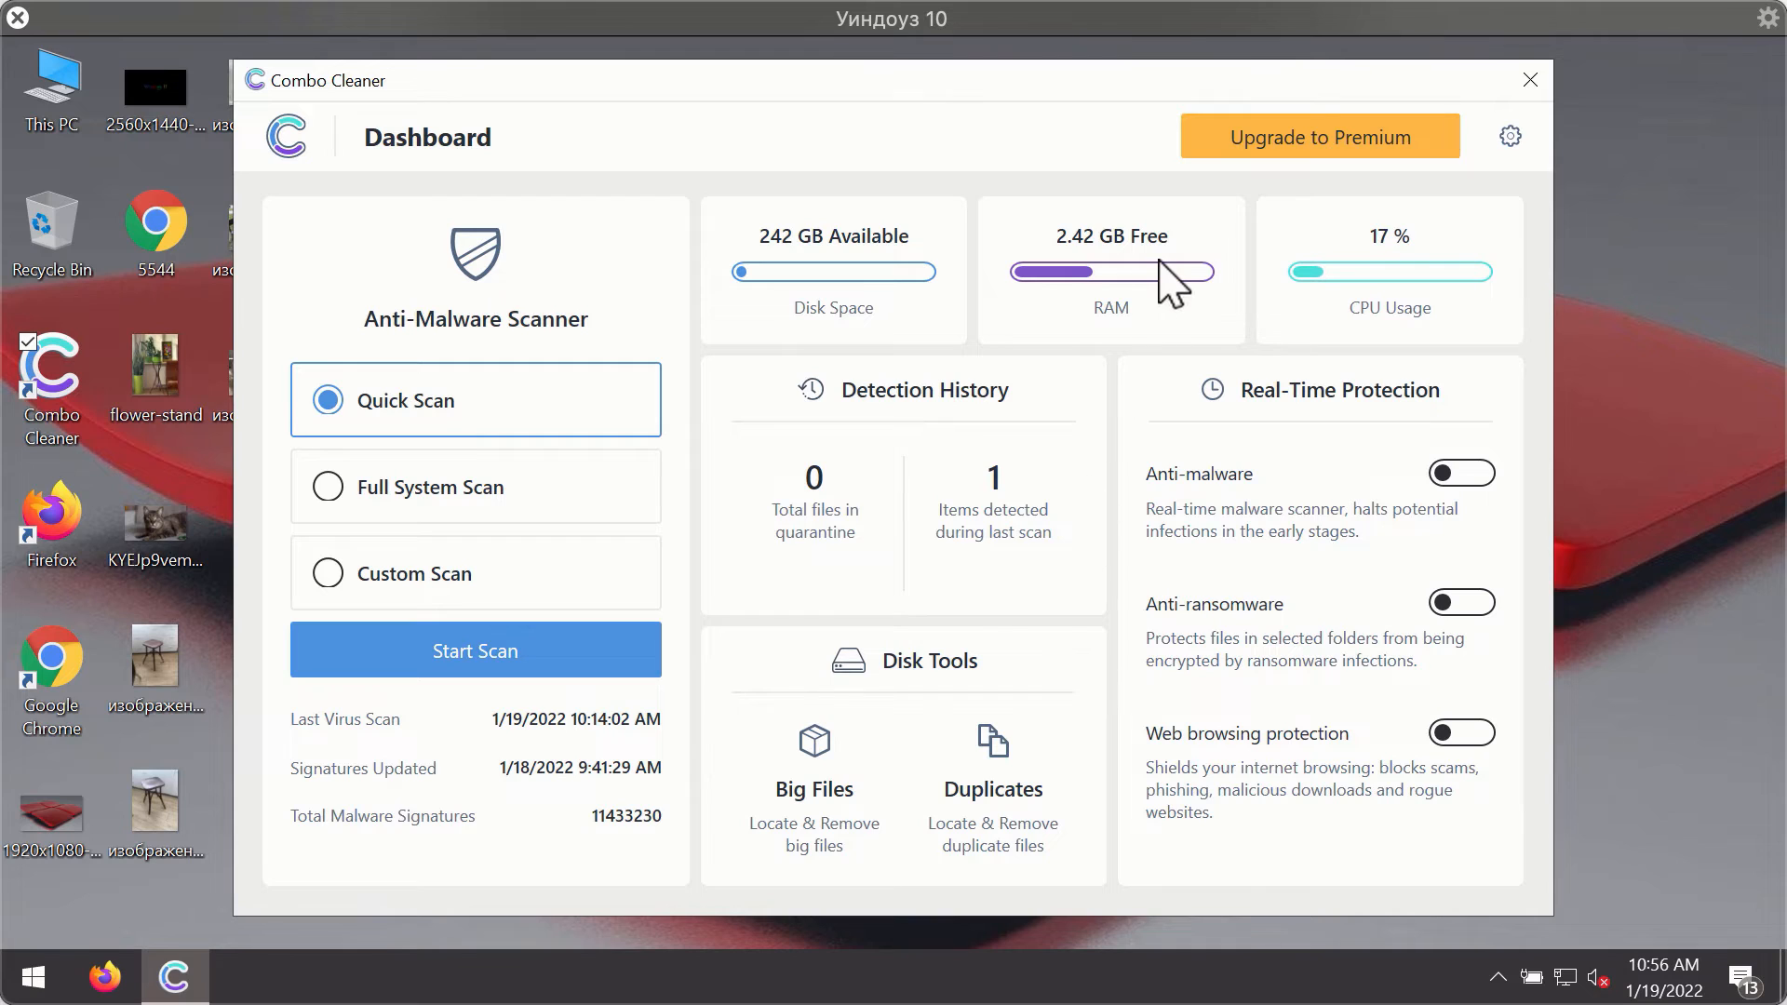
pyautogui.moveTo(1065, 332)
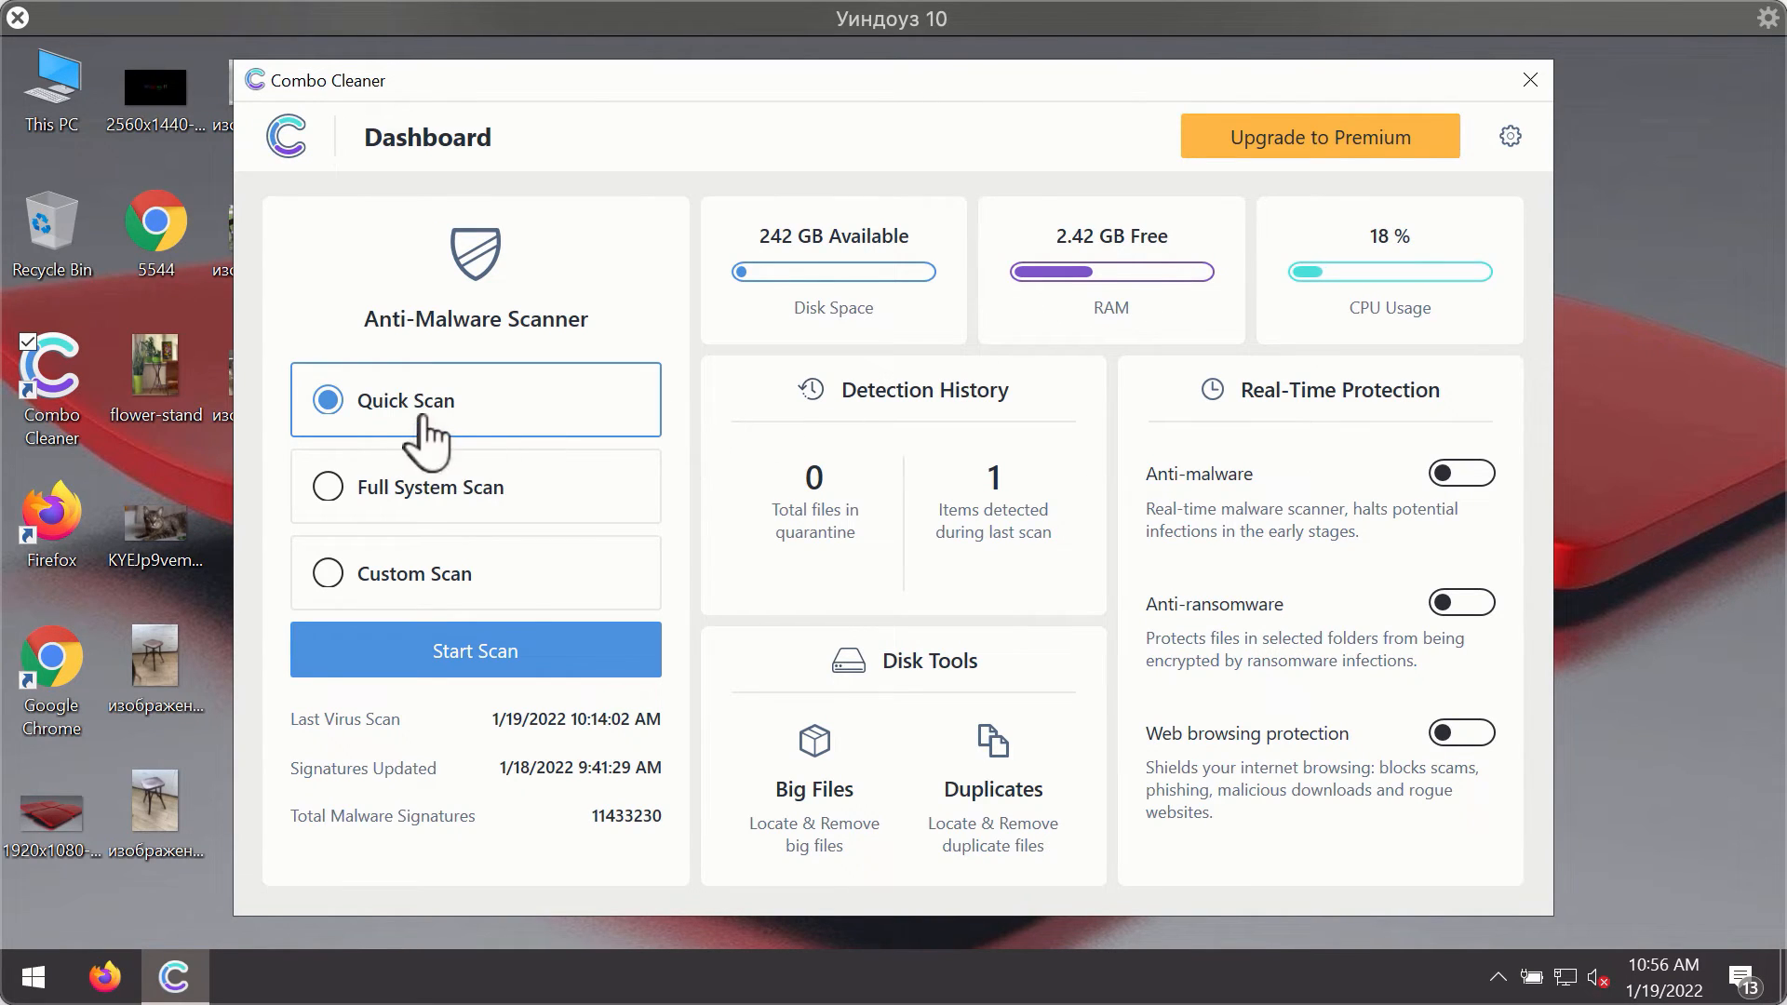
pyautogui.moveTo(558, 702)
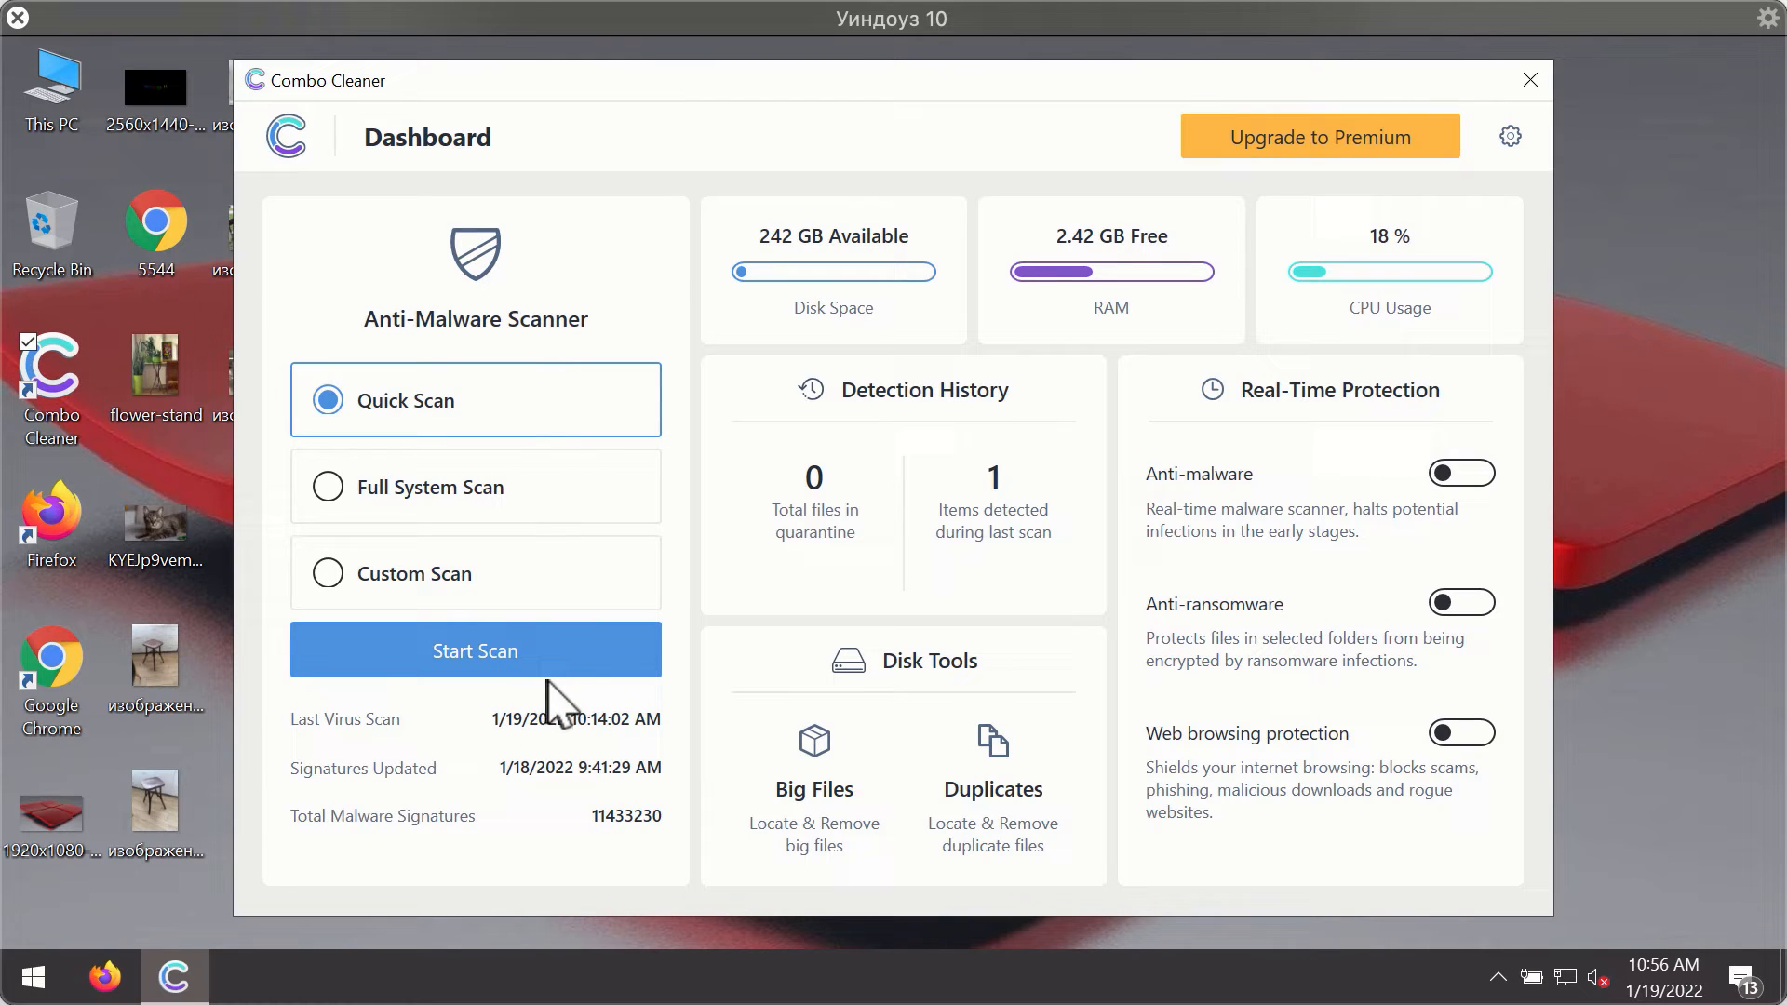
# Start the Combo Cleaner quick scan and let its counters run
pyautogui.click(475, 649)
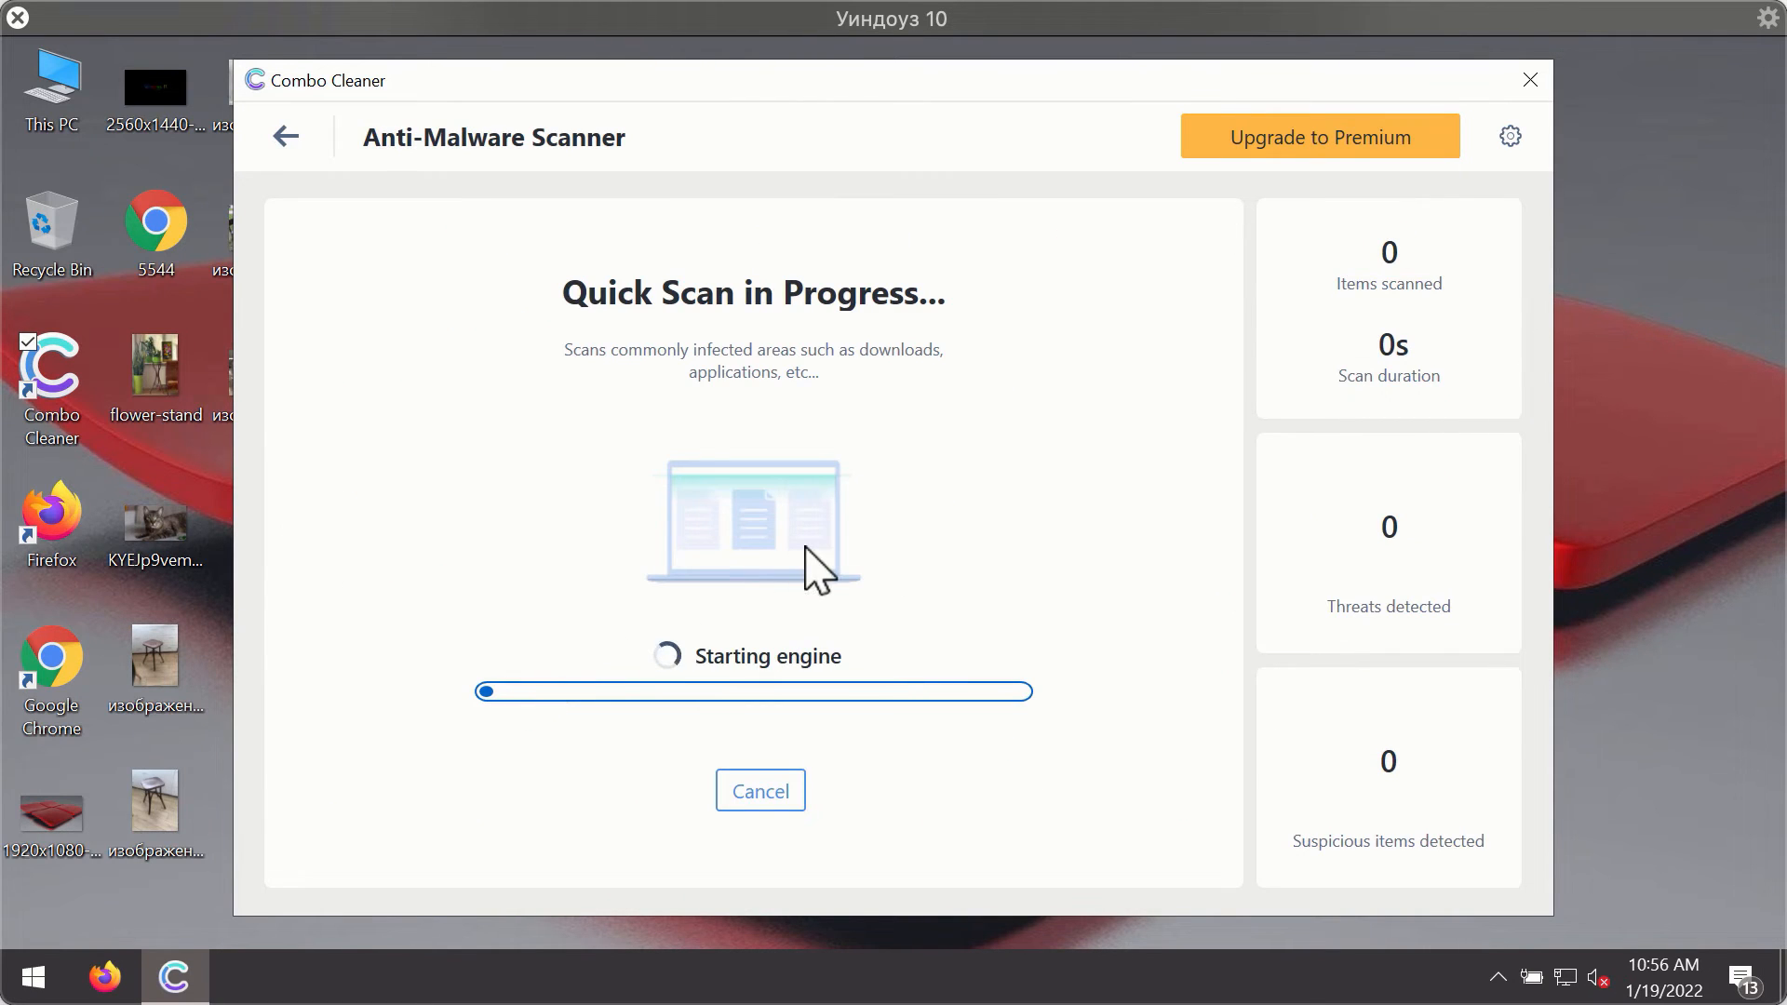
pyautogui.moveTo(881, 557)
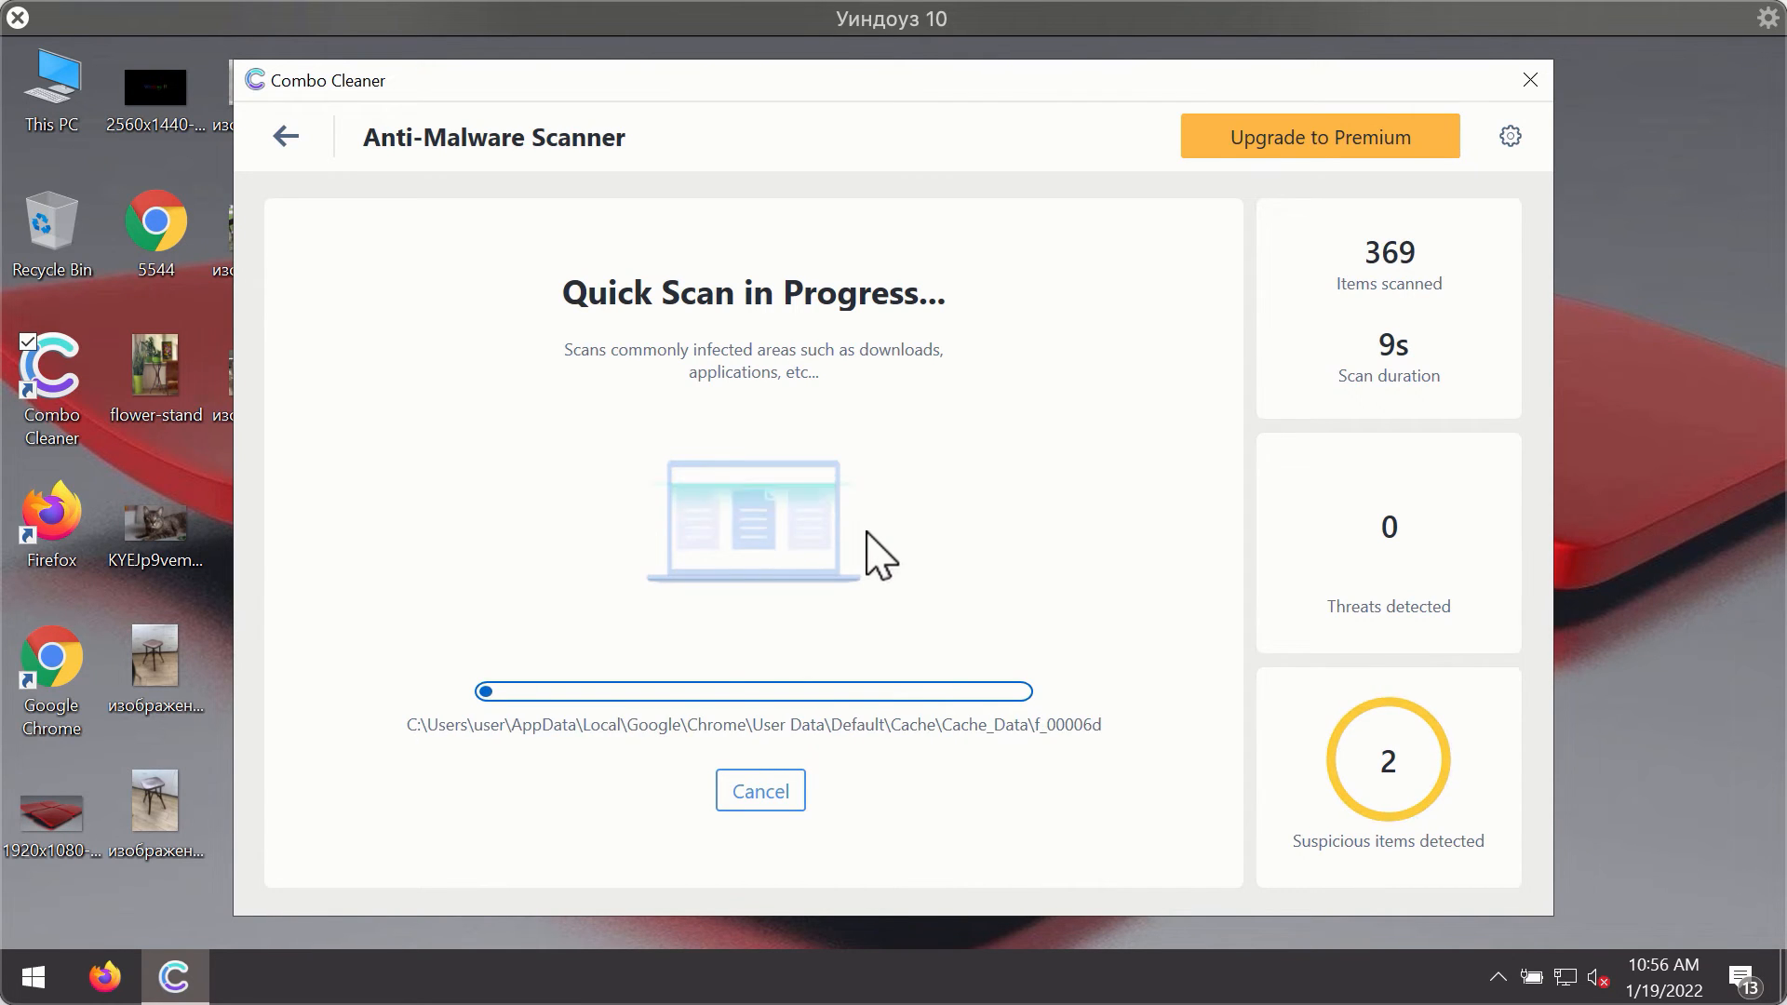
pyautogui.moveTo(1078, 552)
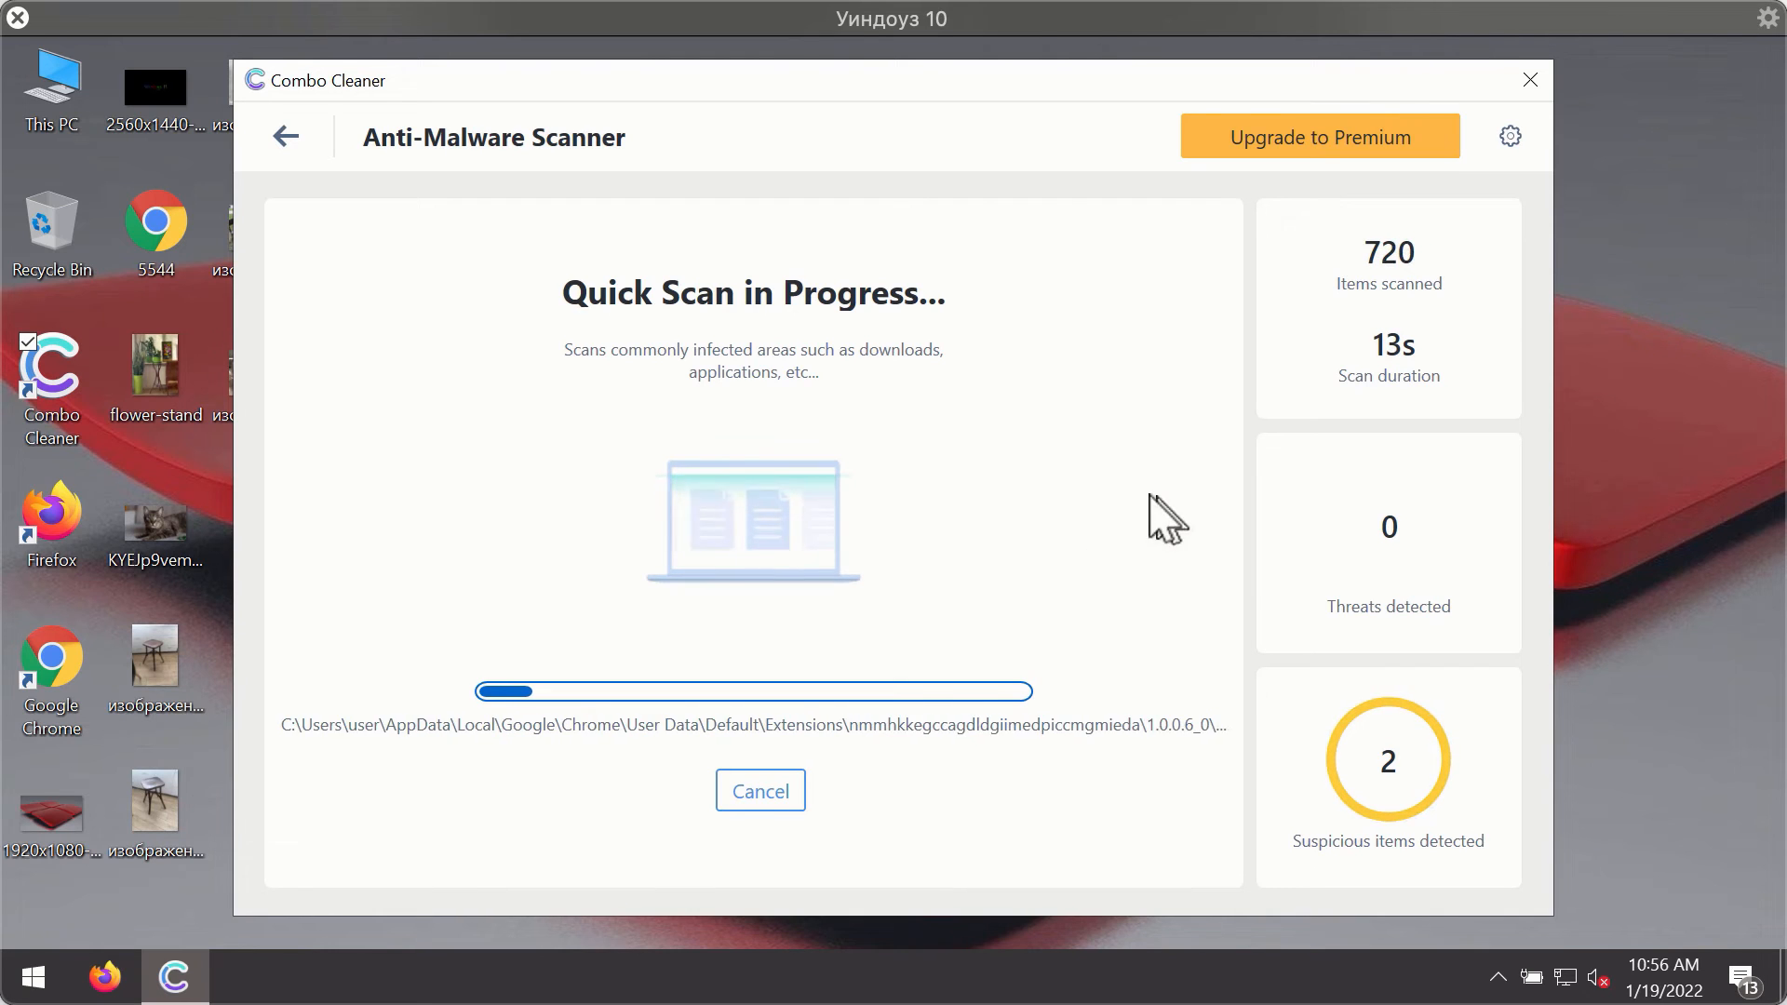
pyautogui.moveTo(1065, 302)
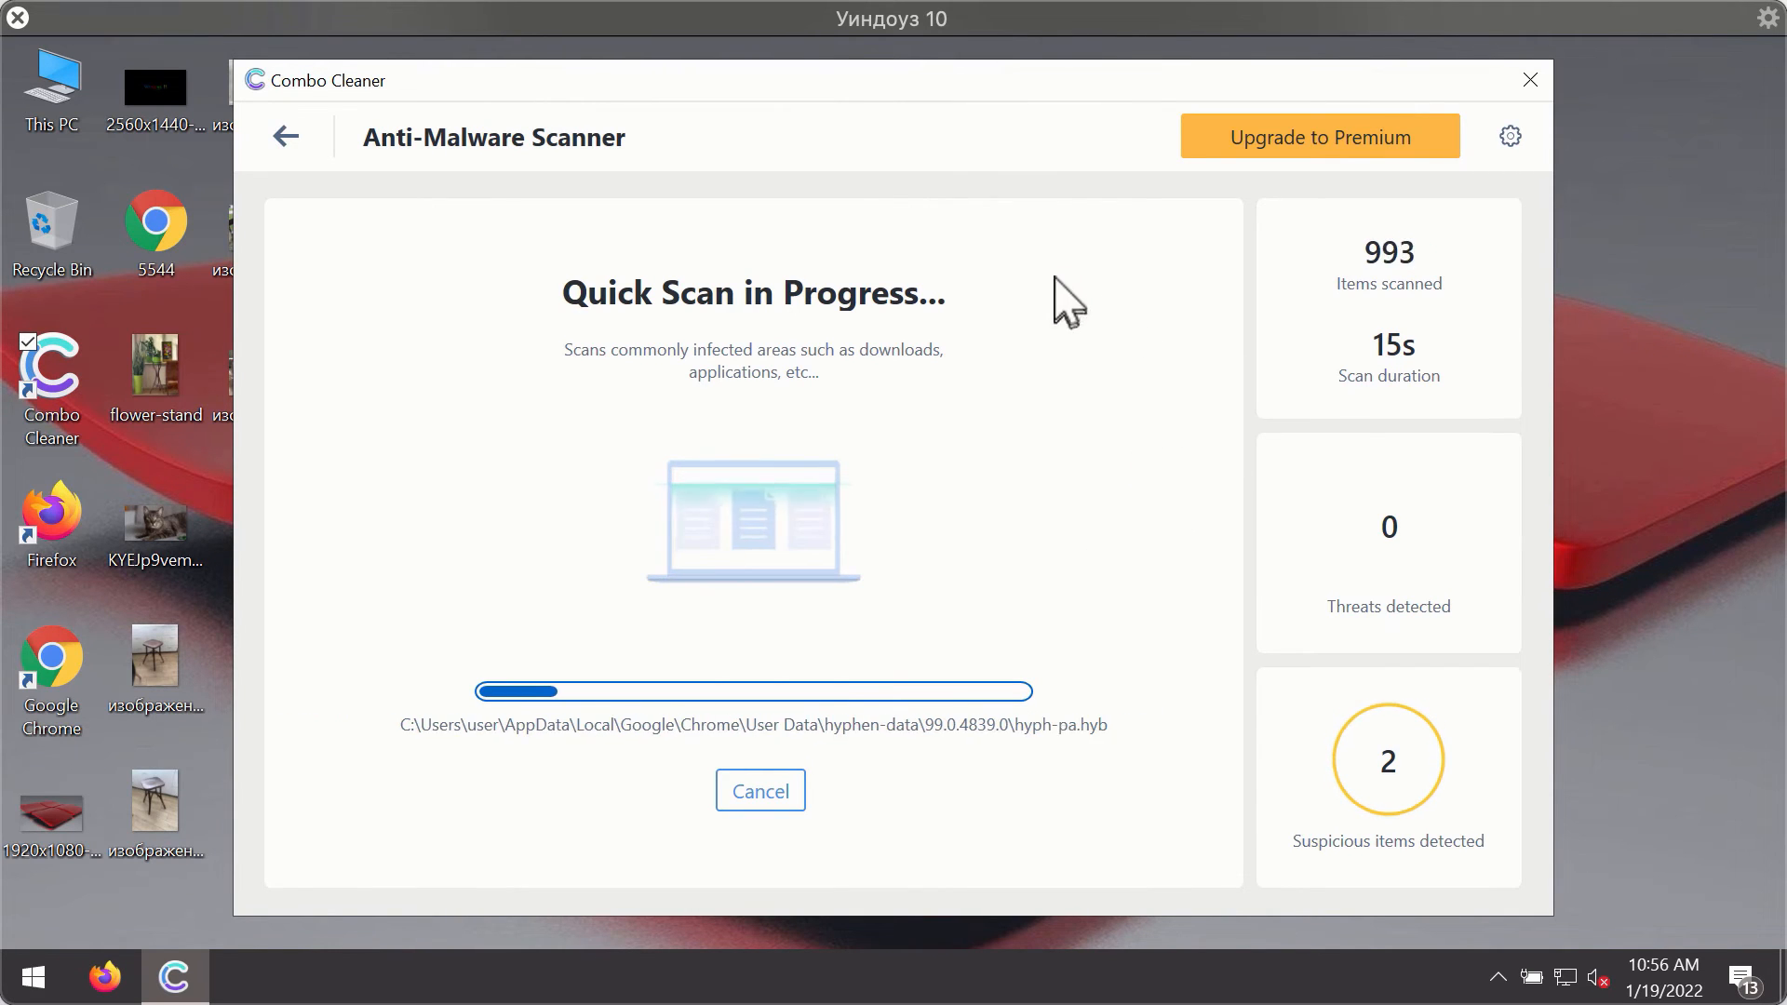
pyautogui.moveTo(1004, 136)
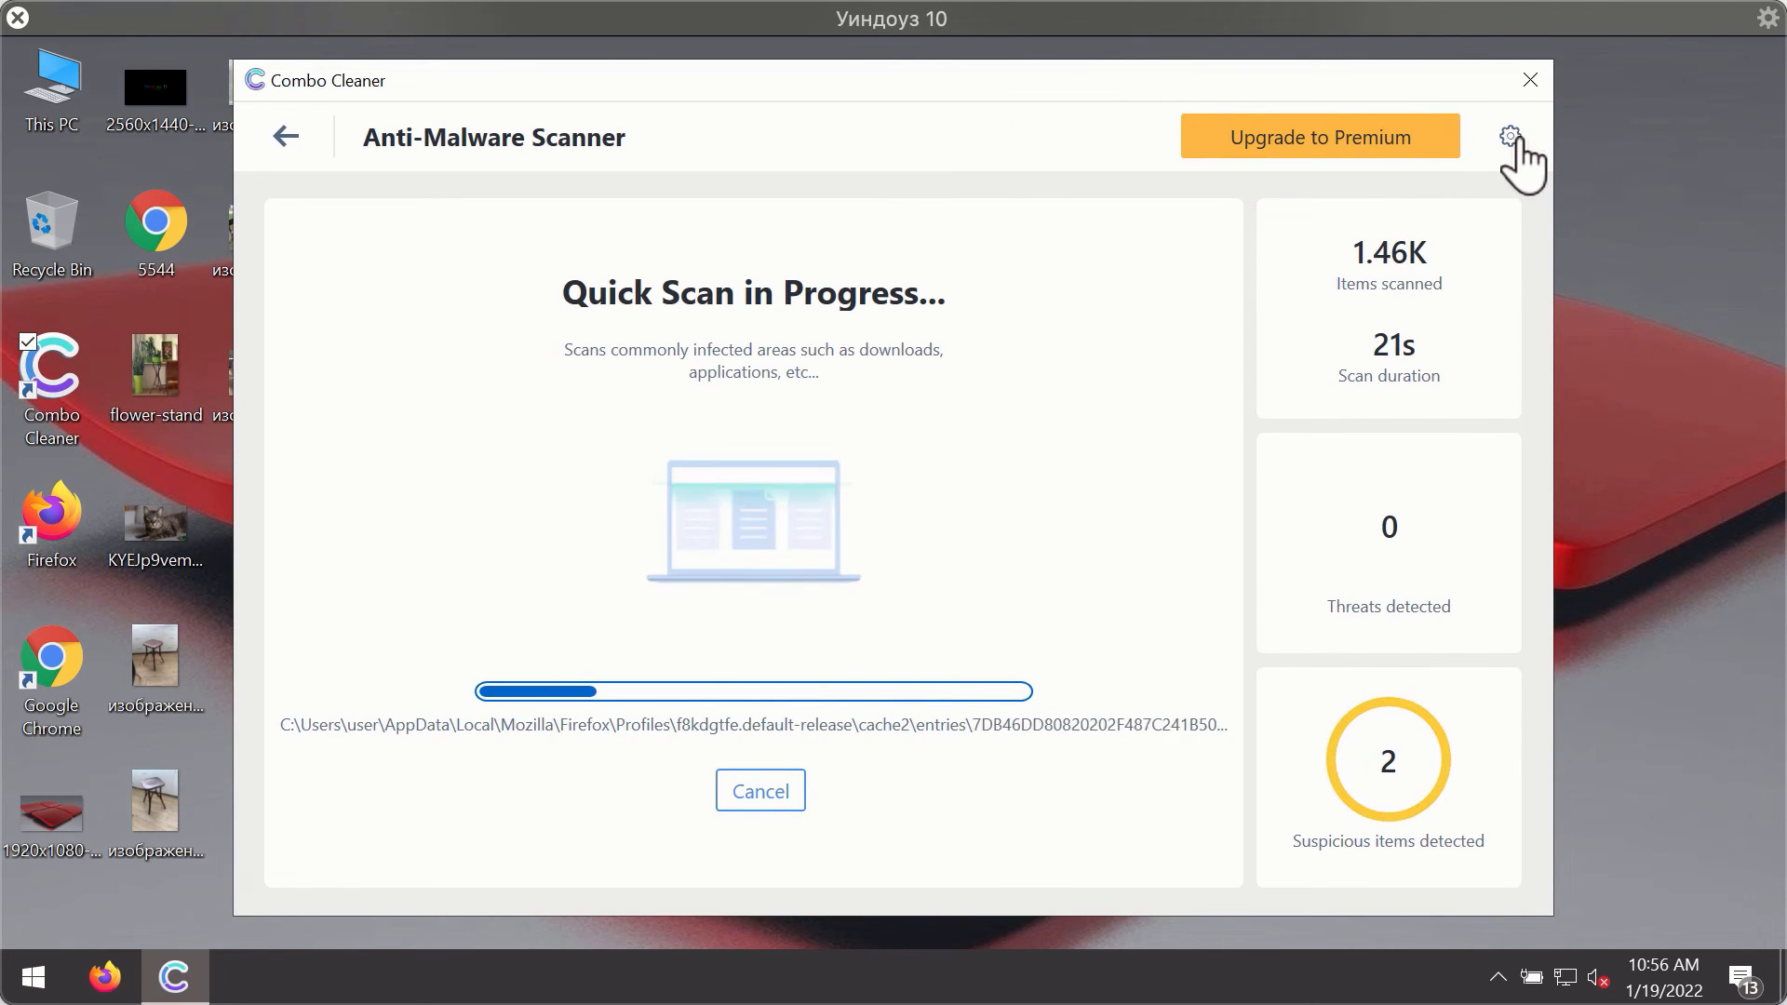
# Review the Anti-Ransomware settings, then return to the running quick scan
pyautogui.click(1510, 136)
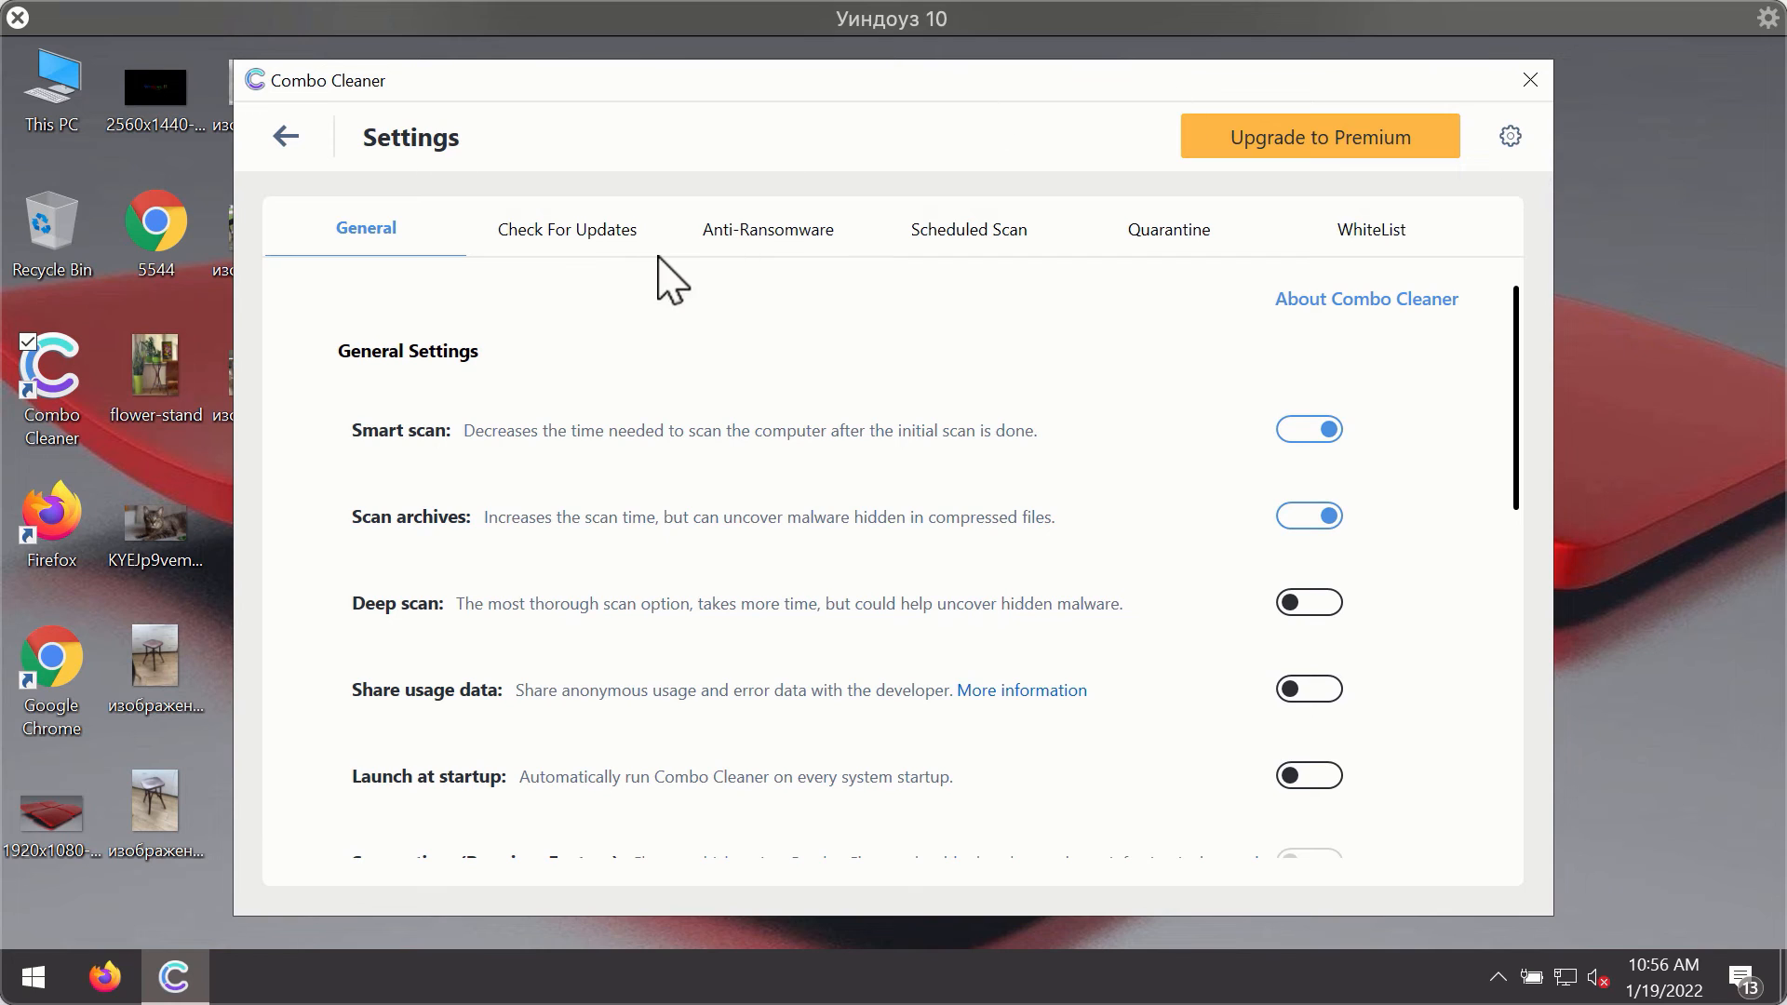
pyautogui.moveTo(772, 216)
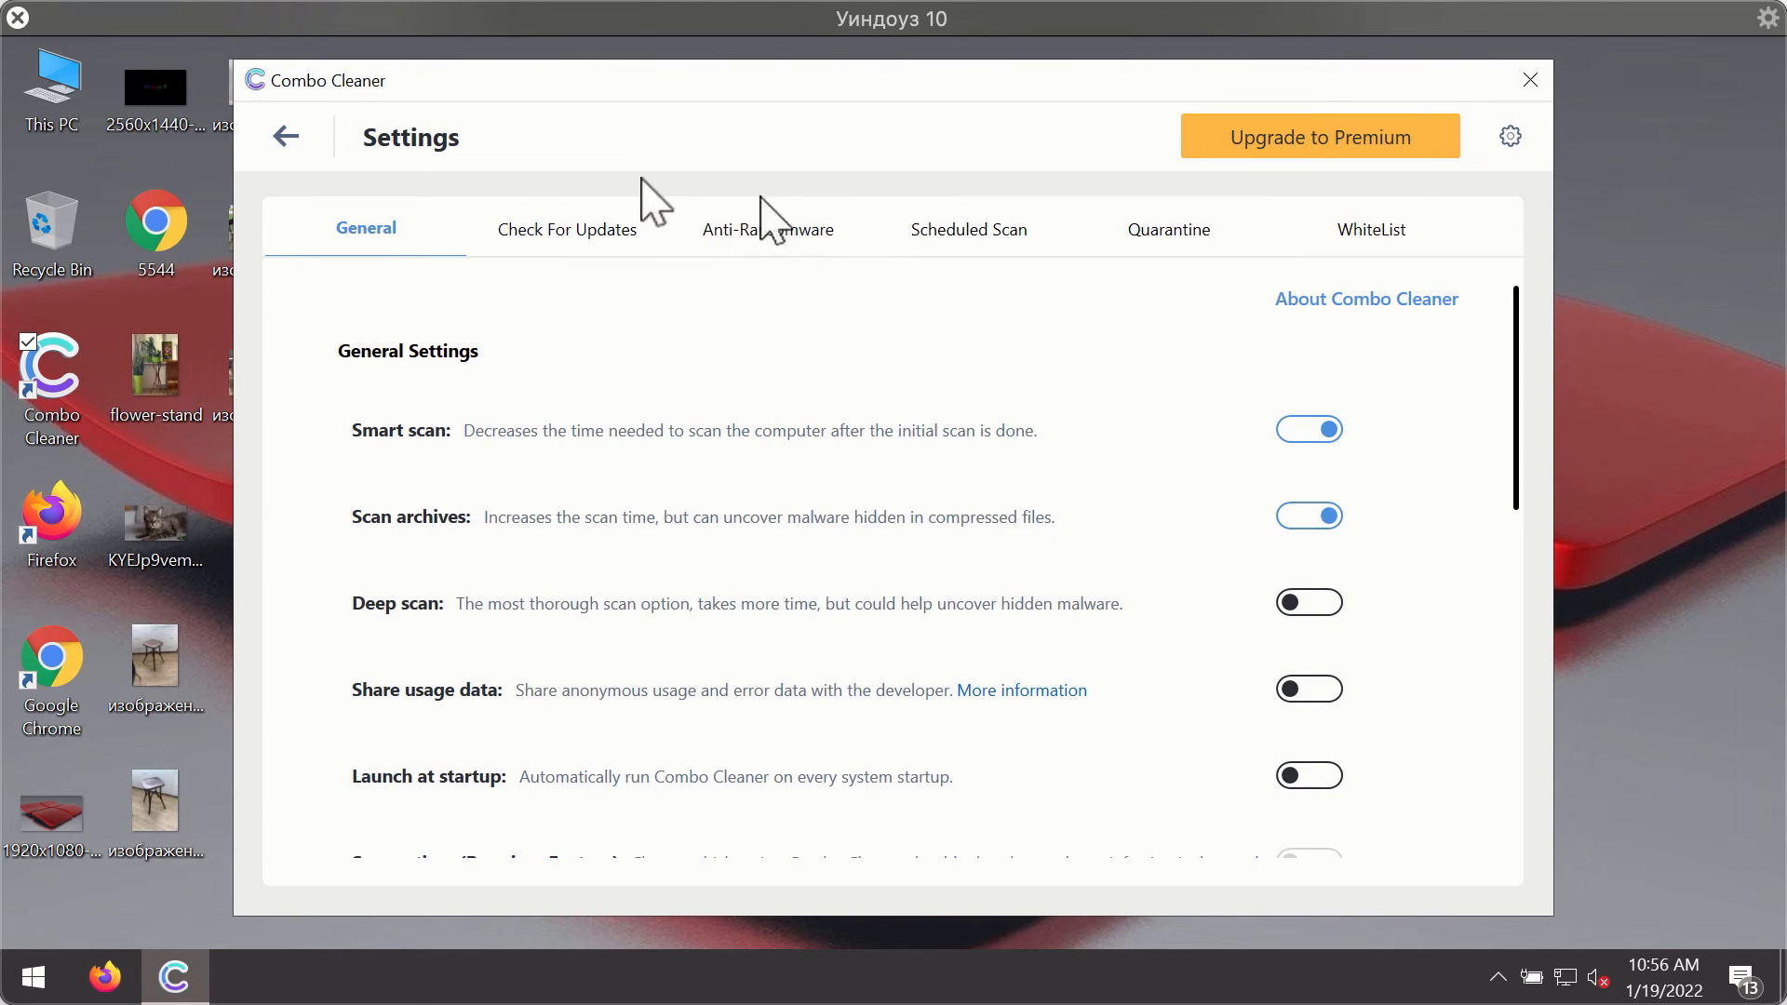
pyautogui.click(767, 230)
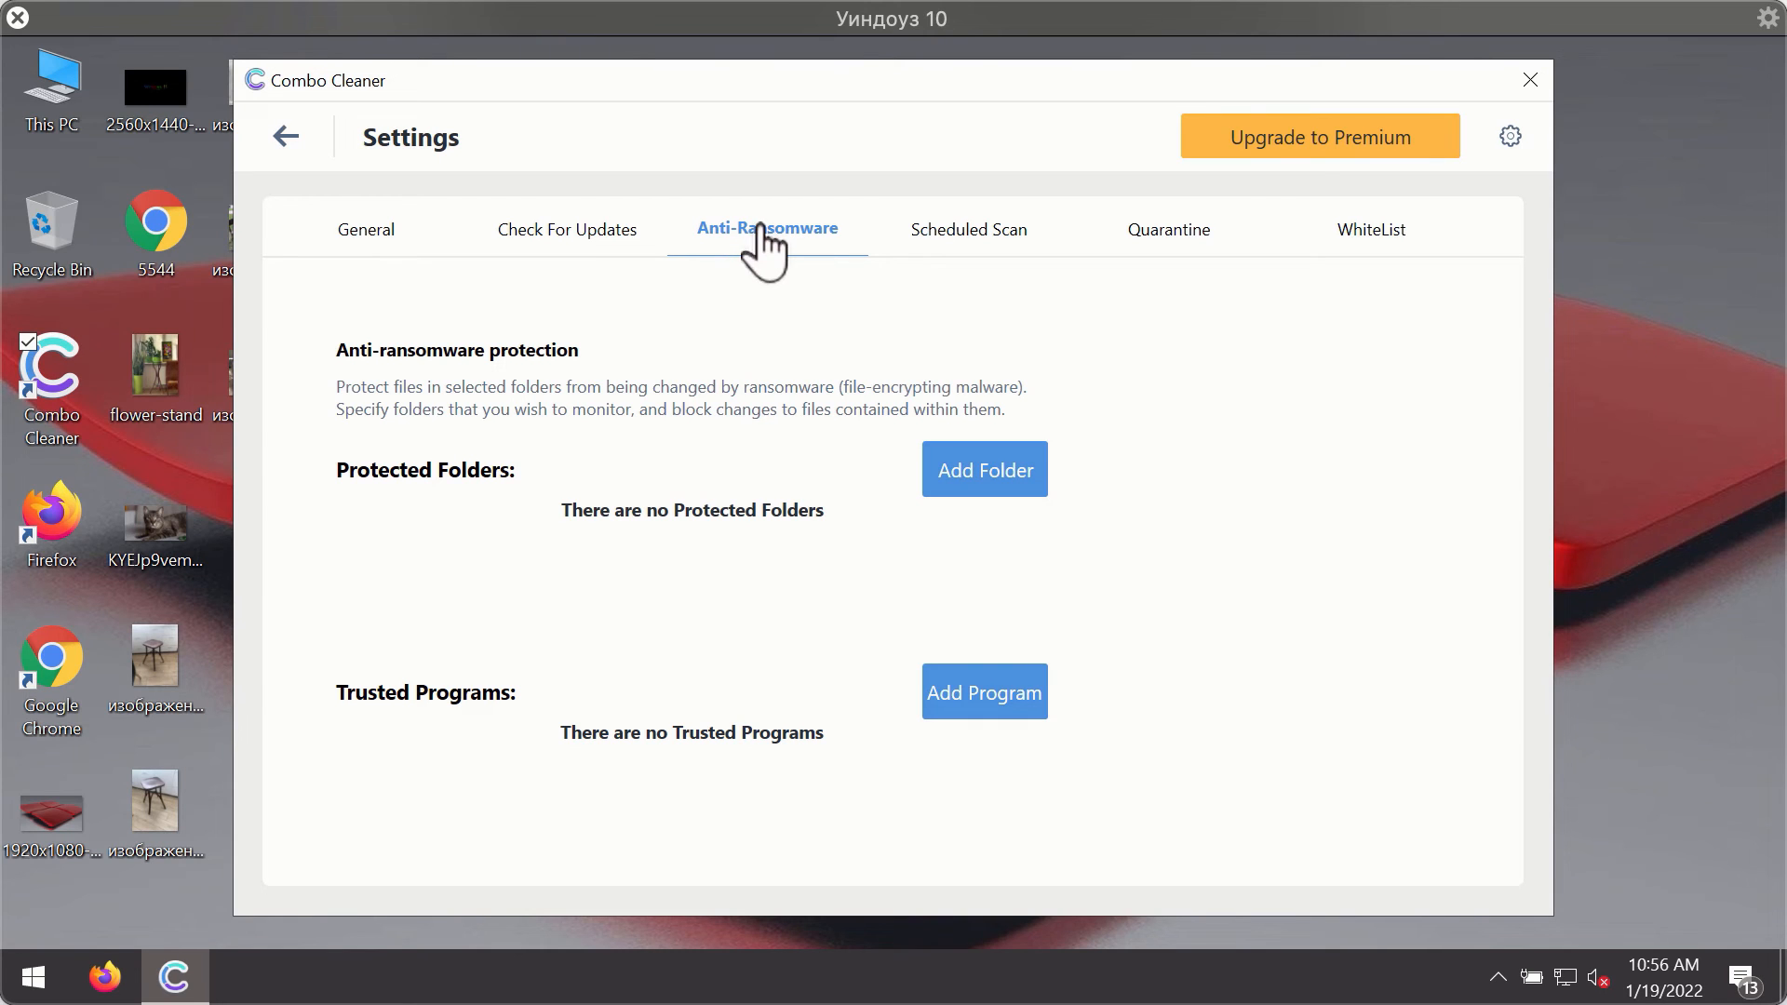
pyautogui.moveTo(775, 263)
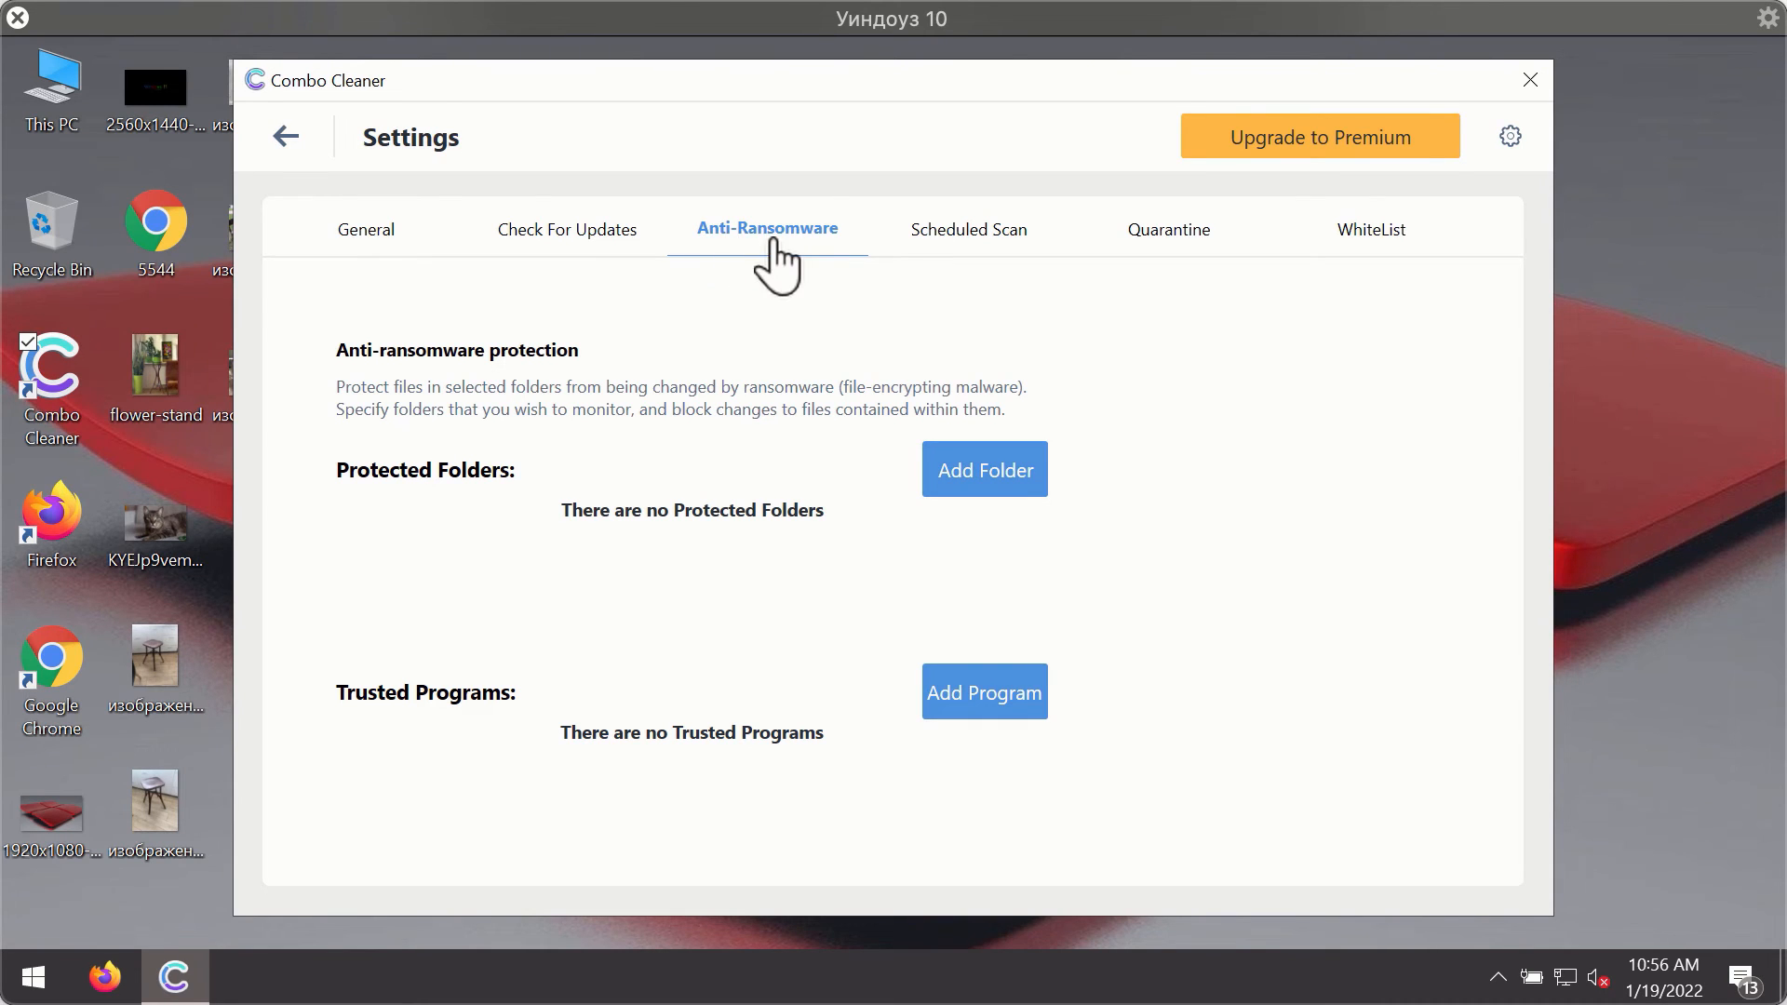
pyautogui.moveTo(1259, 190)
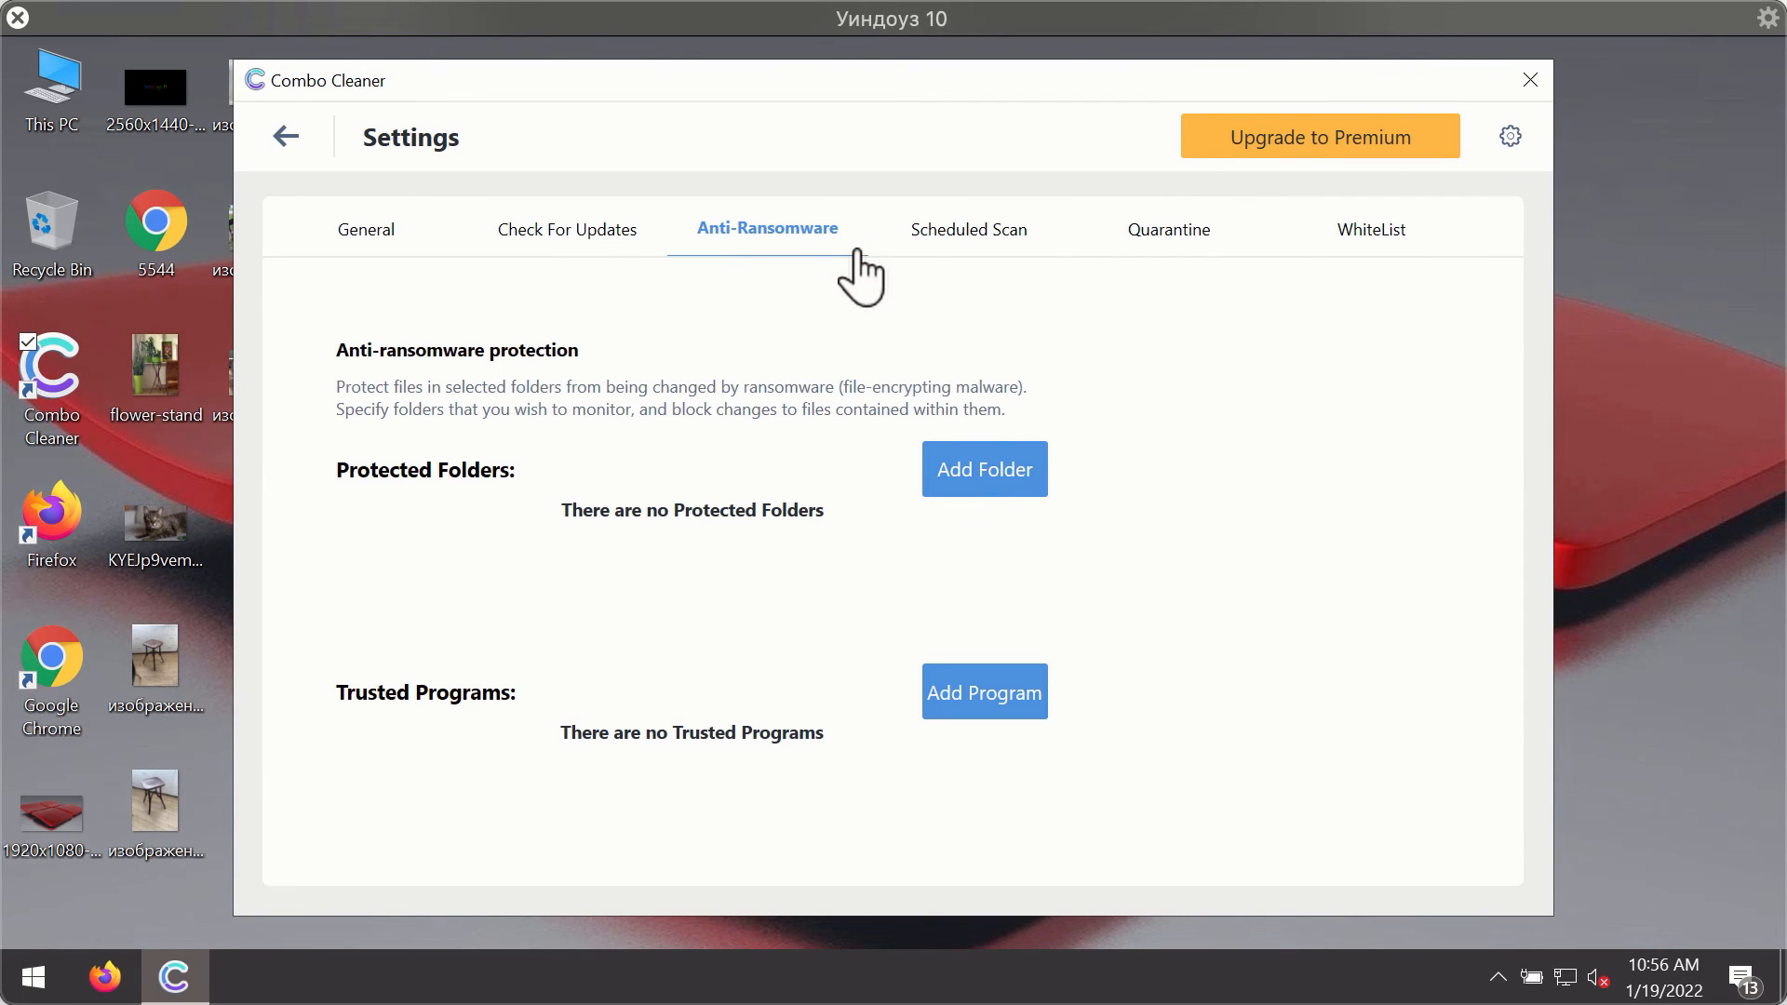
pyautogui.moveTo(1160, 263)
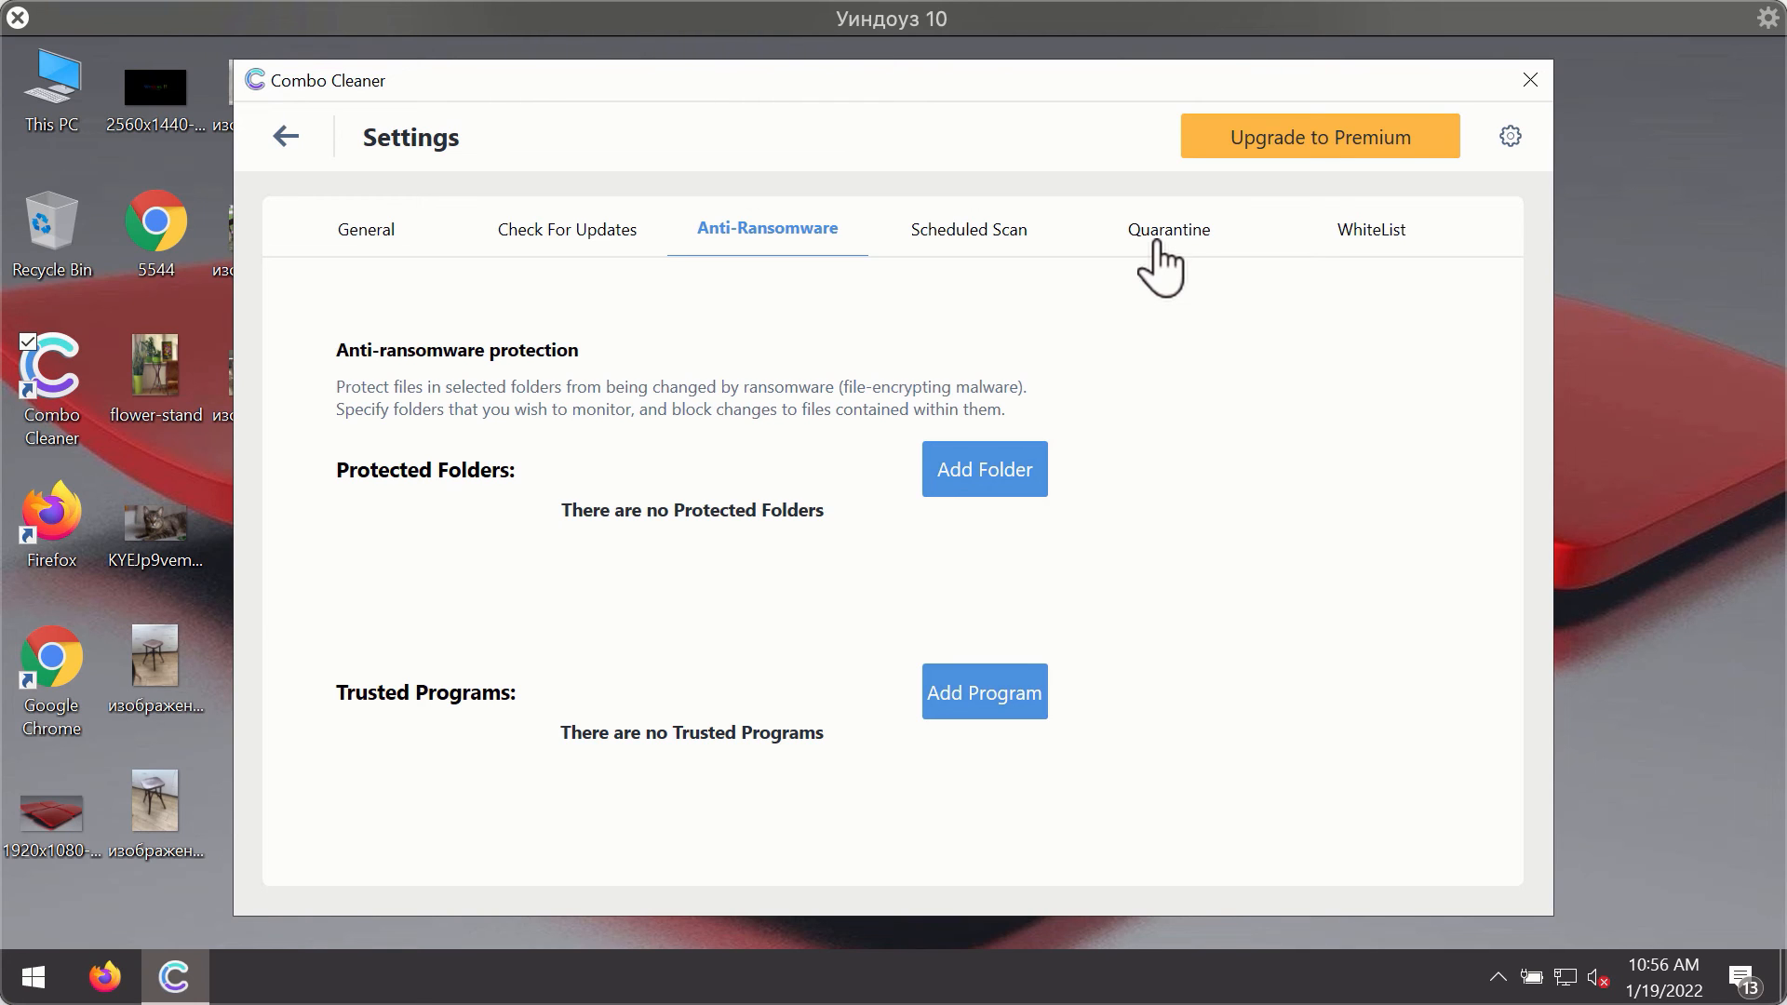
pyautogui.moveTo(1006, 151)
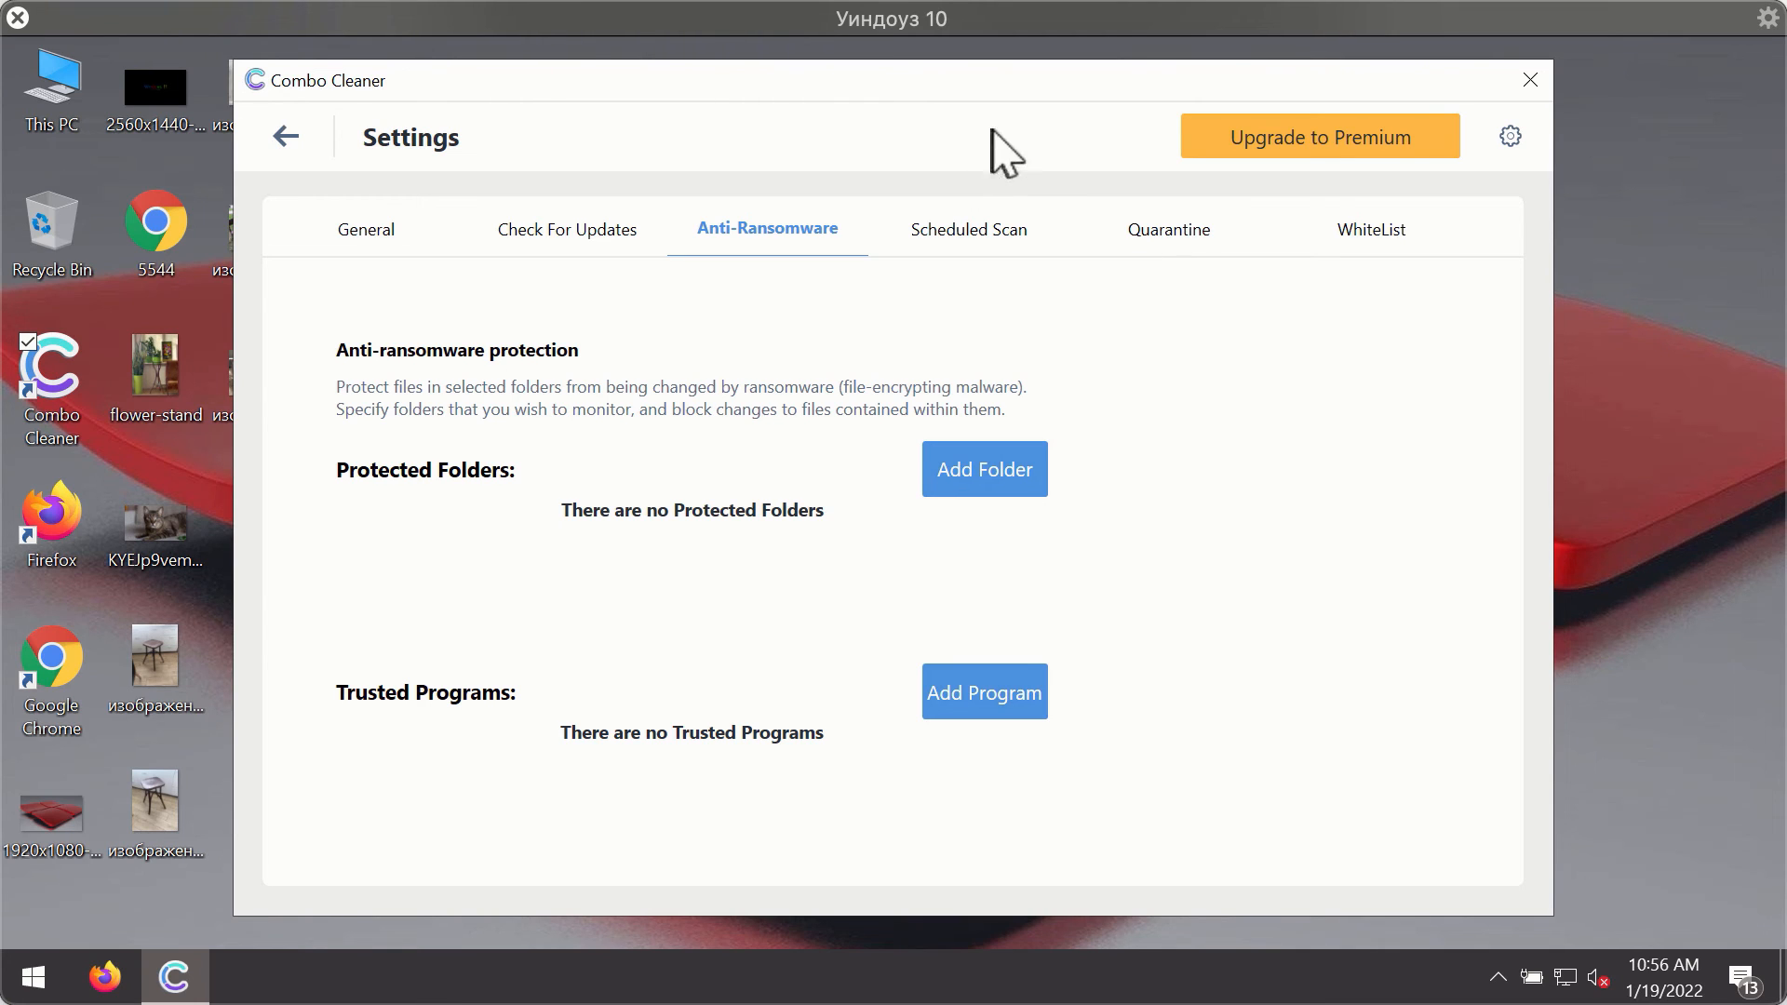
pyautogui.moveTo(1106, 123)
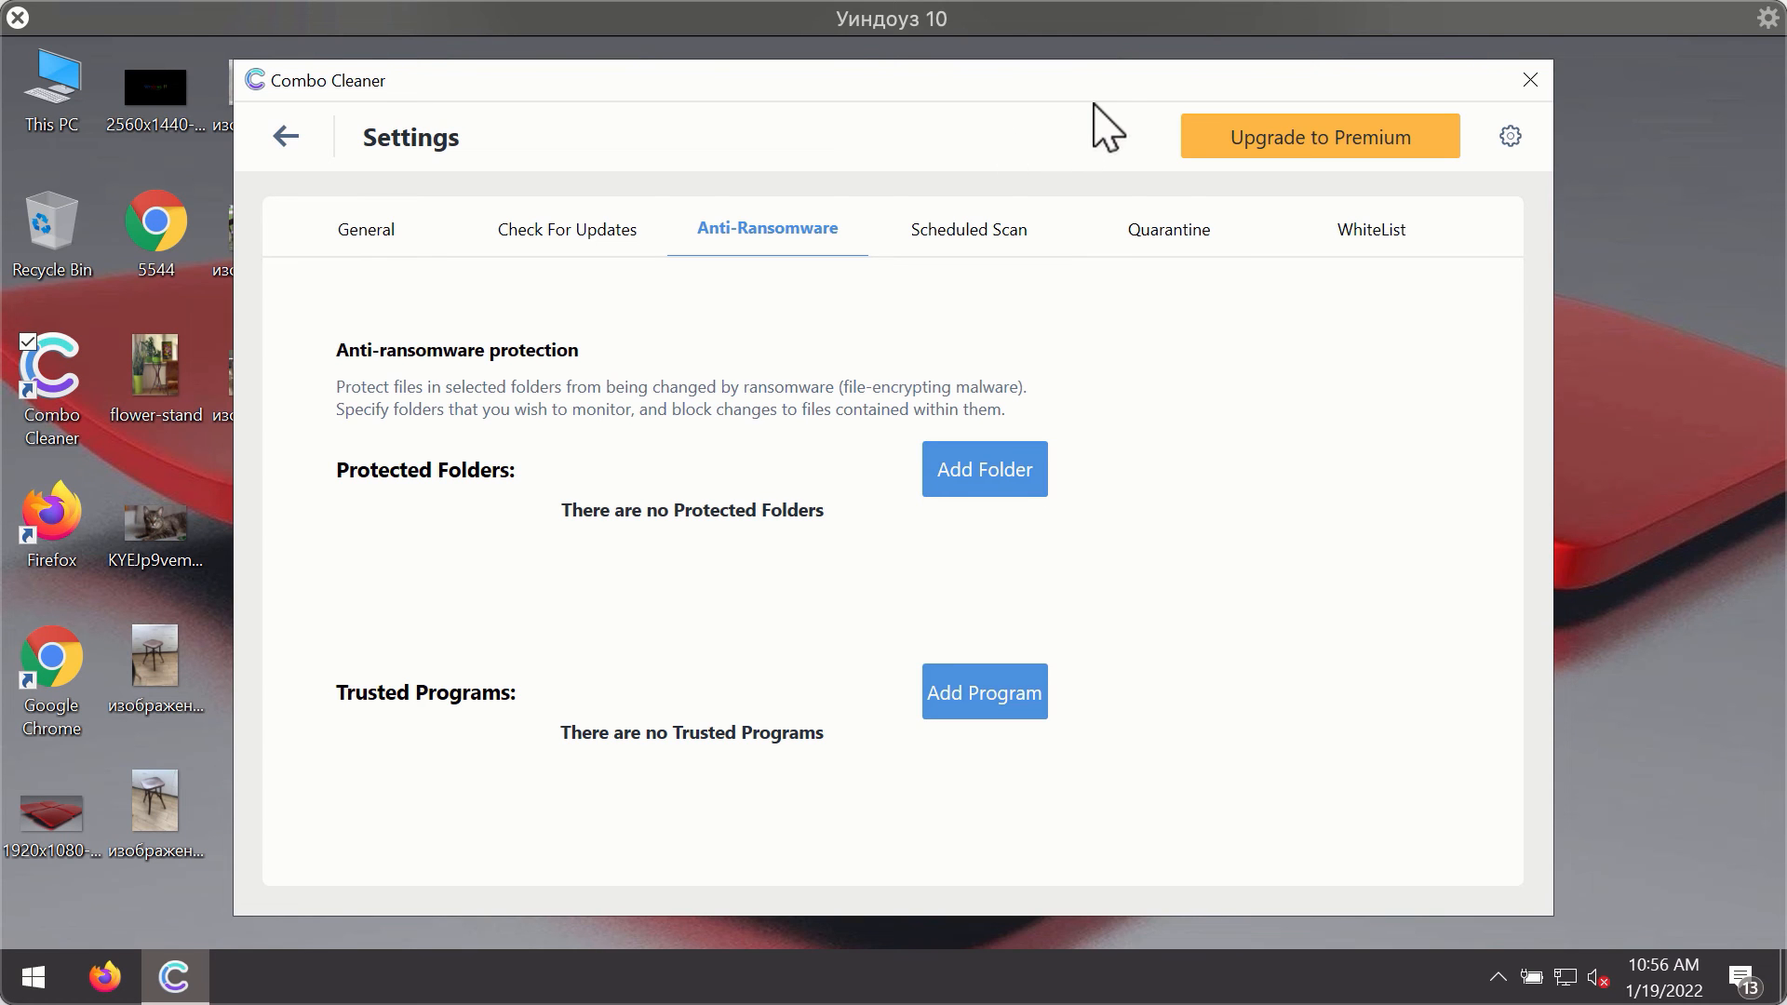
pyautogui.moveTo(285, 136)
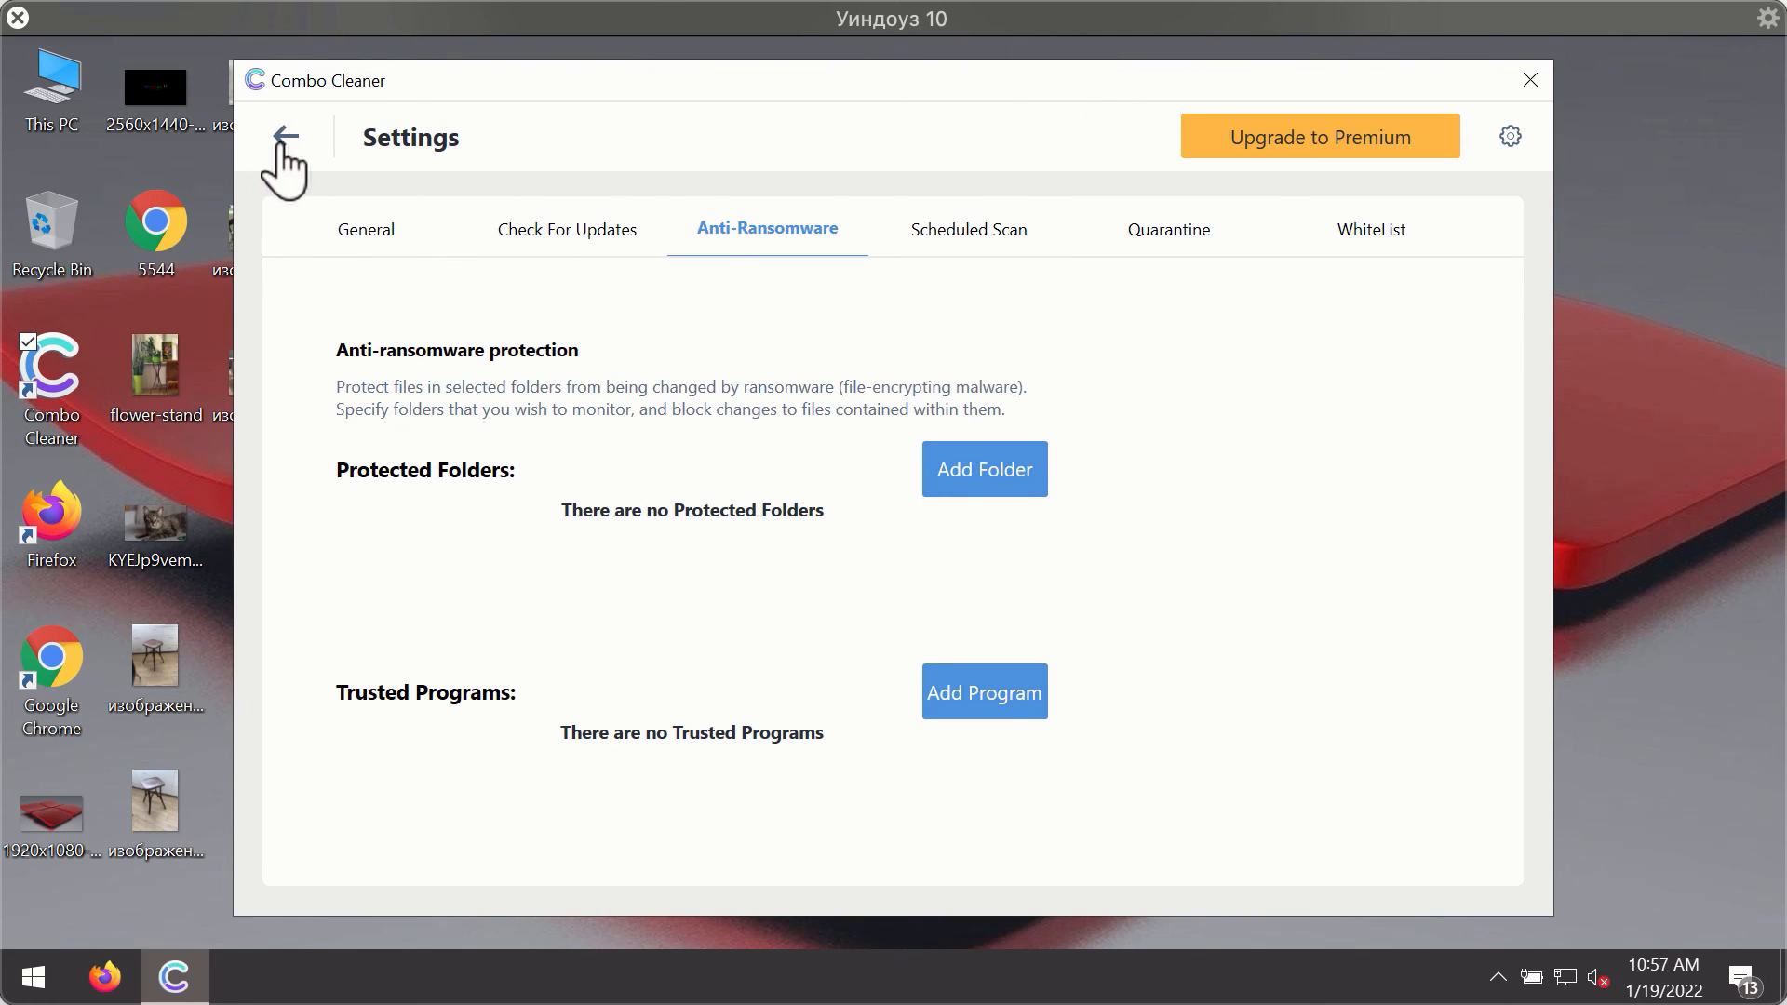
pyautogui.click(285, 136)
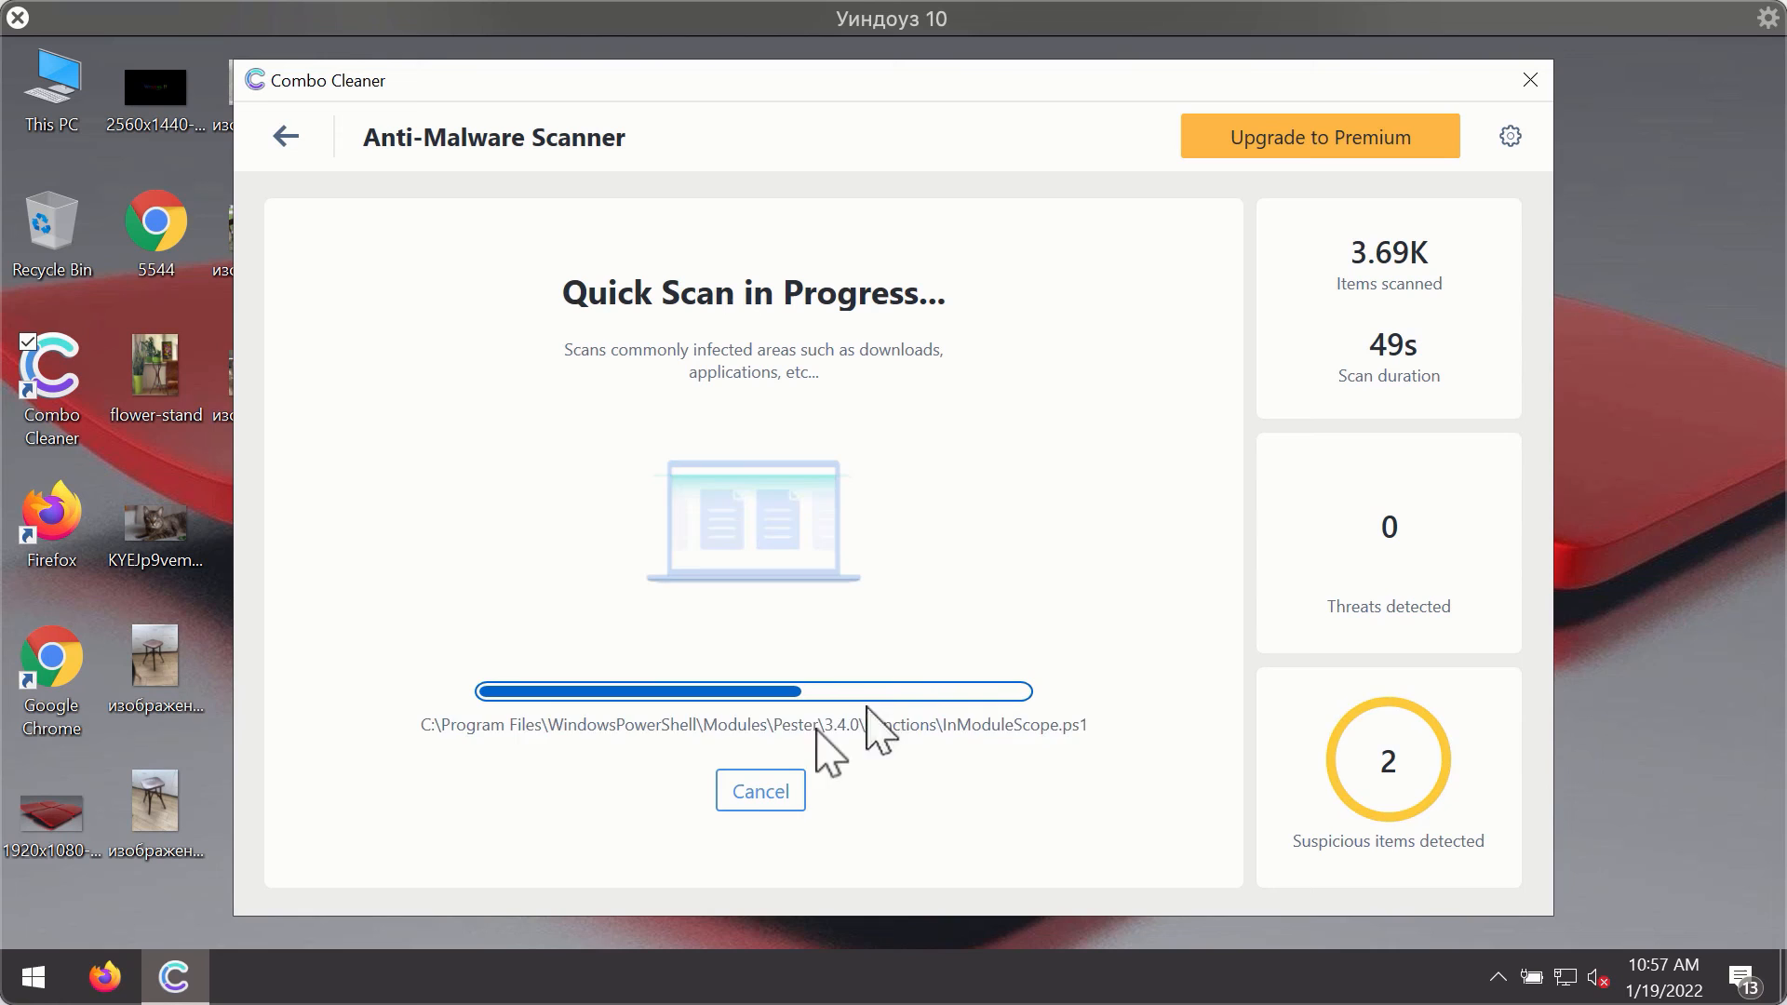
# Cancel the quick scan early, confirming Yes, leaving two Chrome ad threats listed
pyautogui.click(760, 789)
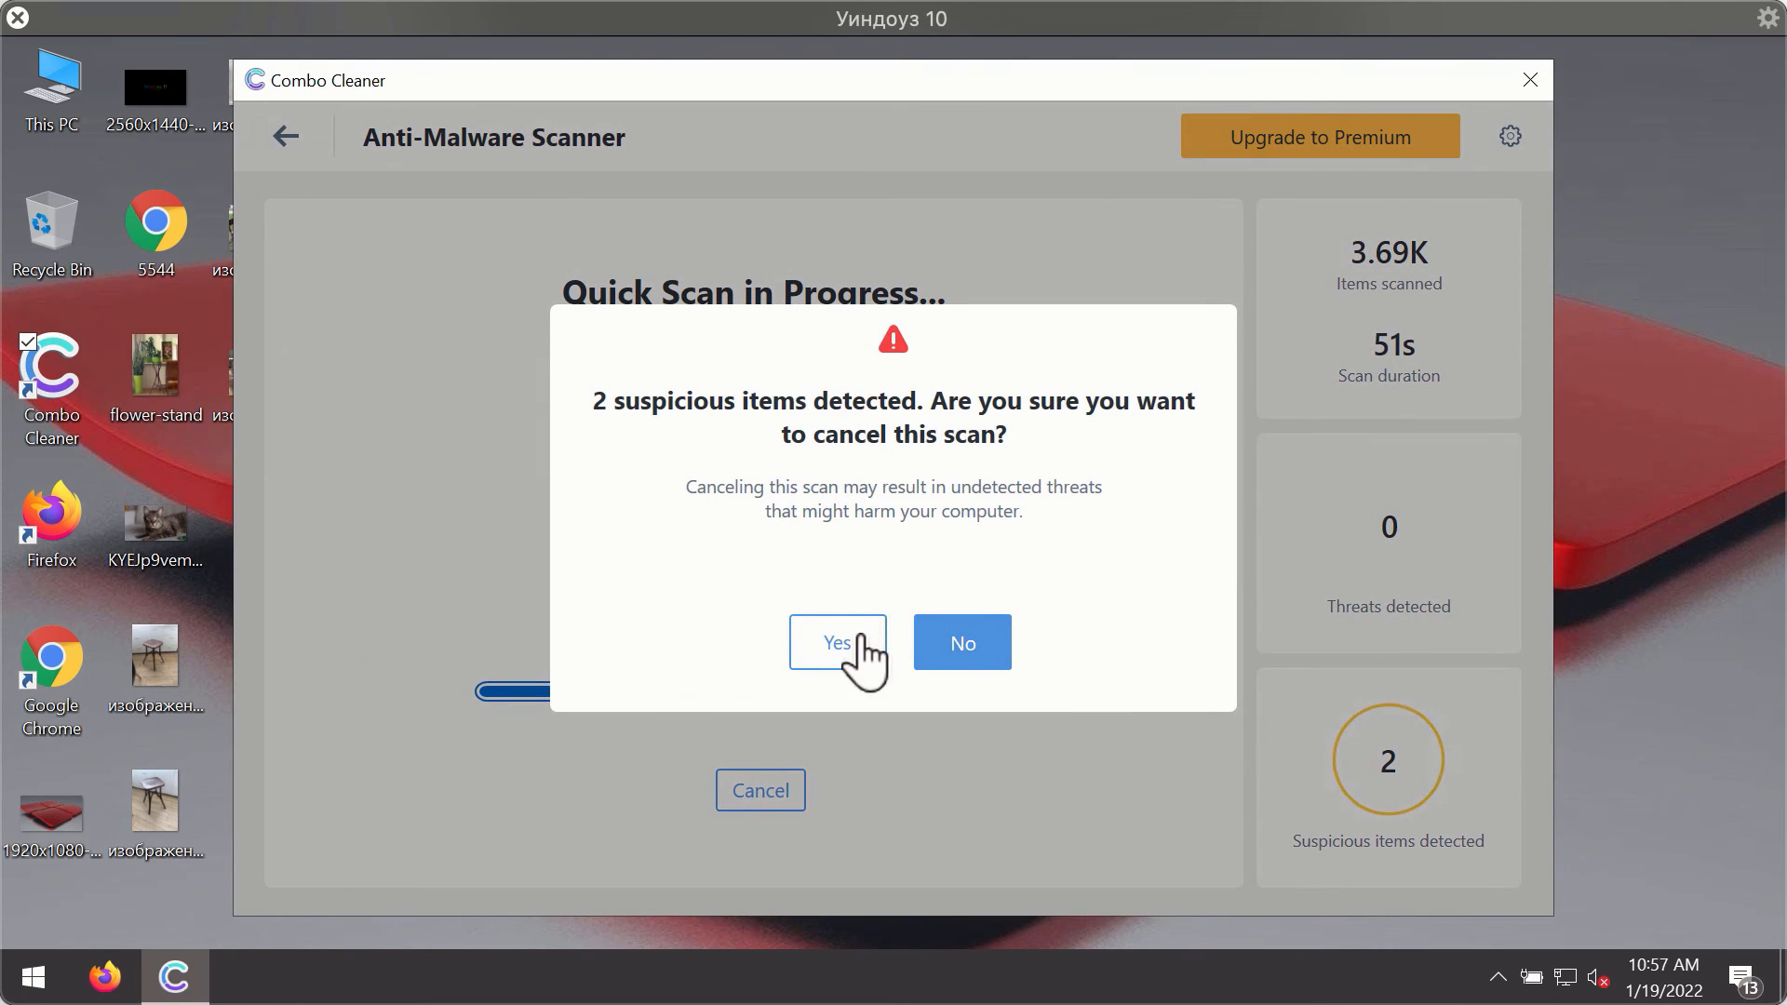
pyautogui.click(836, 643)
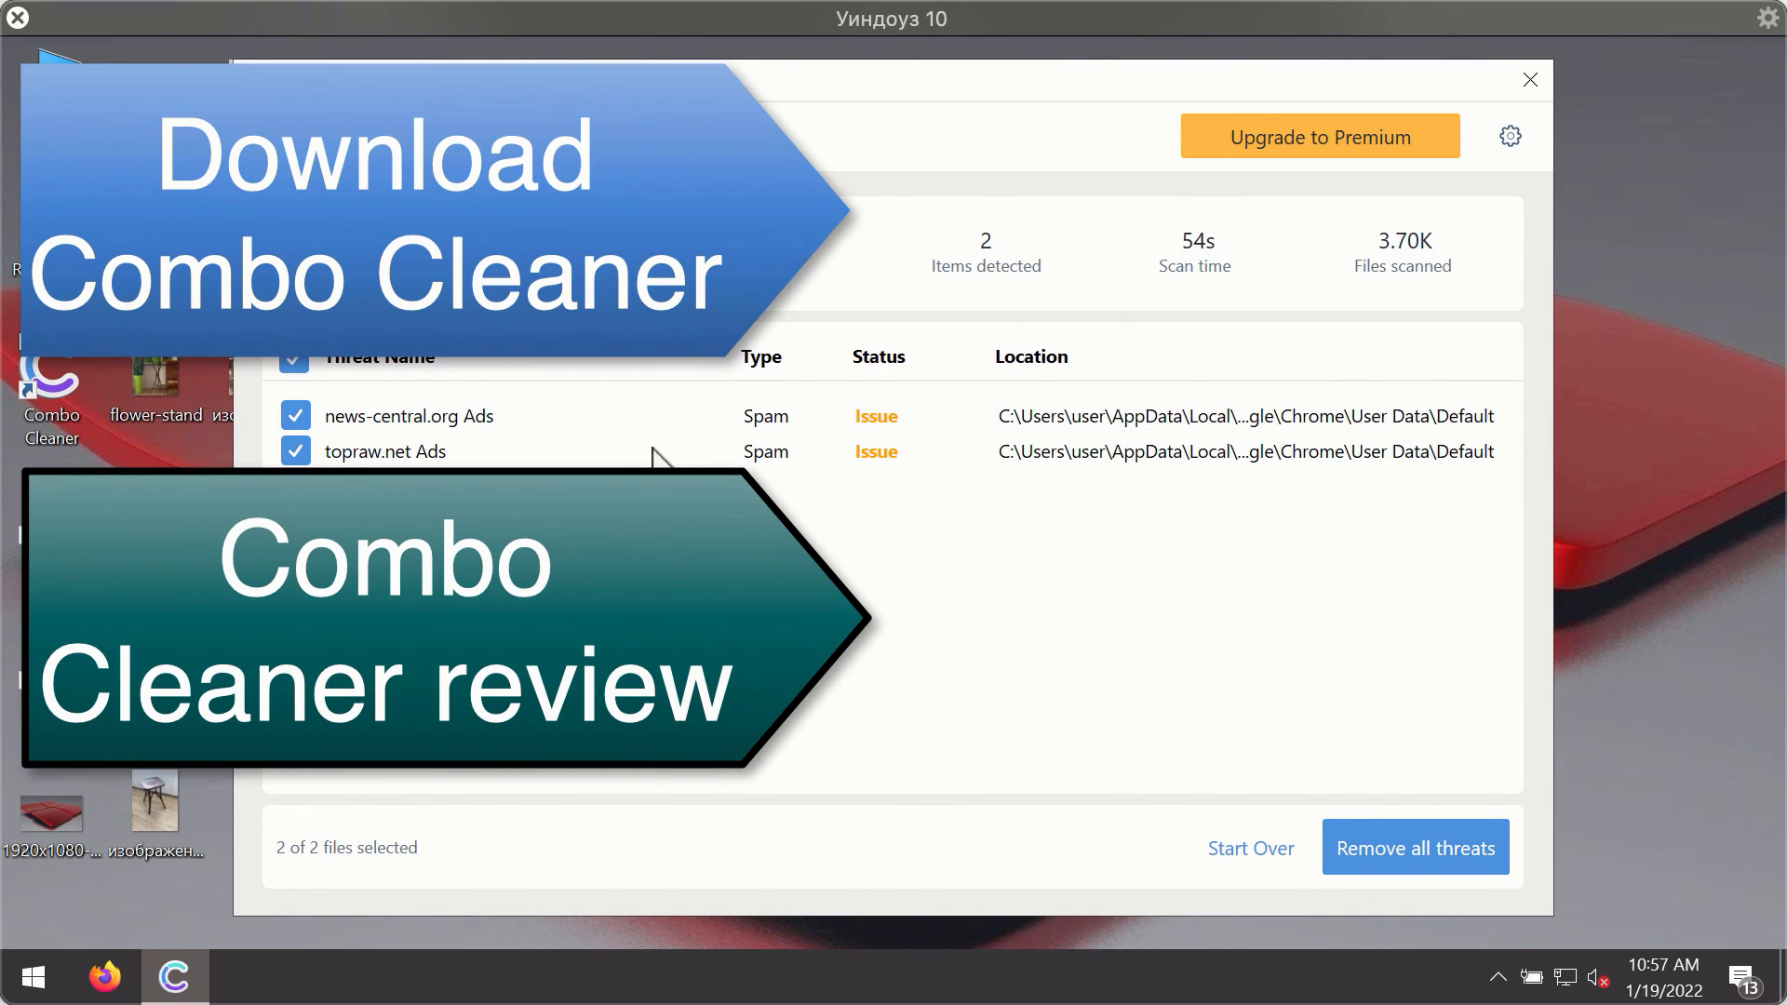
pyautogui.moveTo(1466, 450)
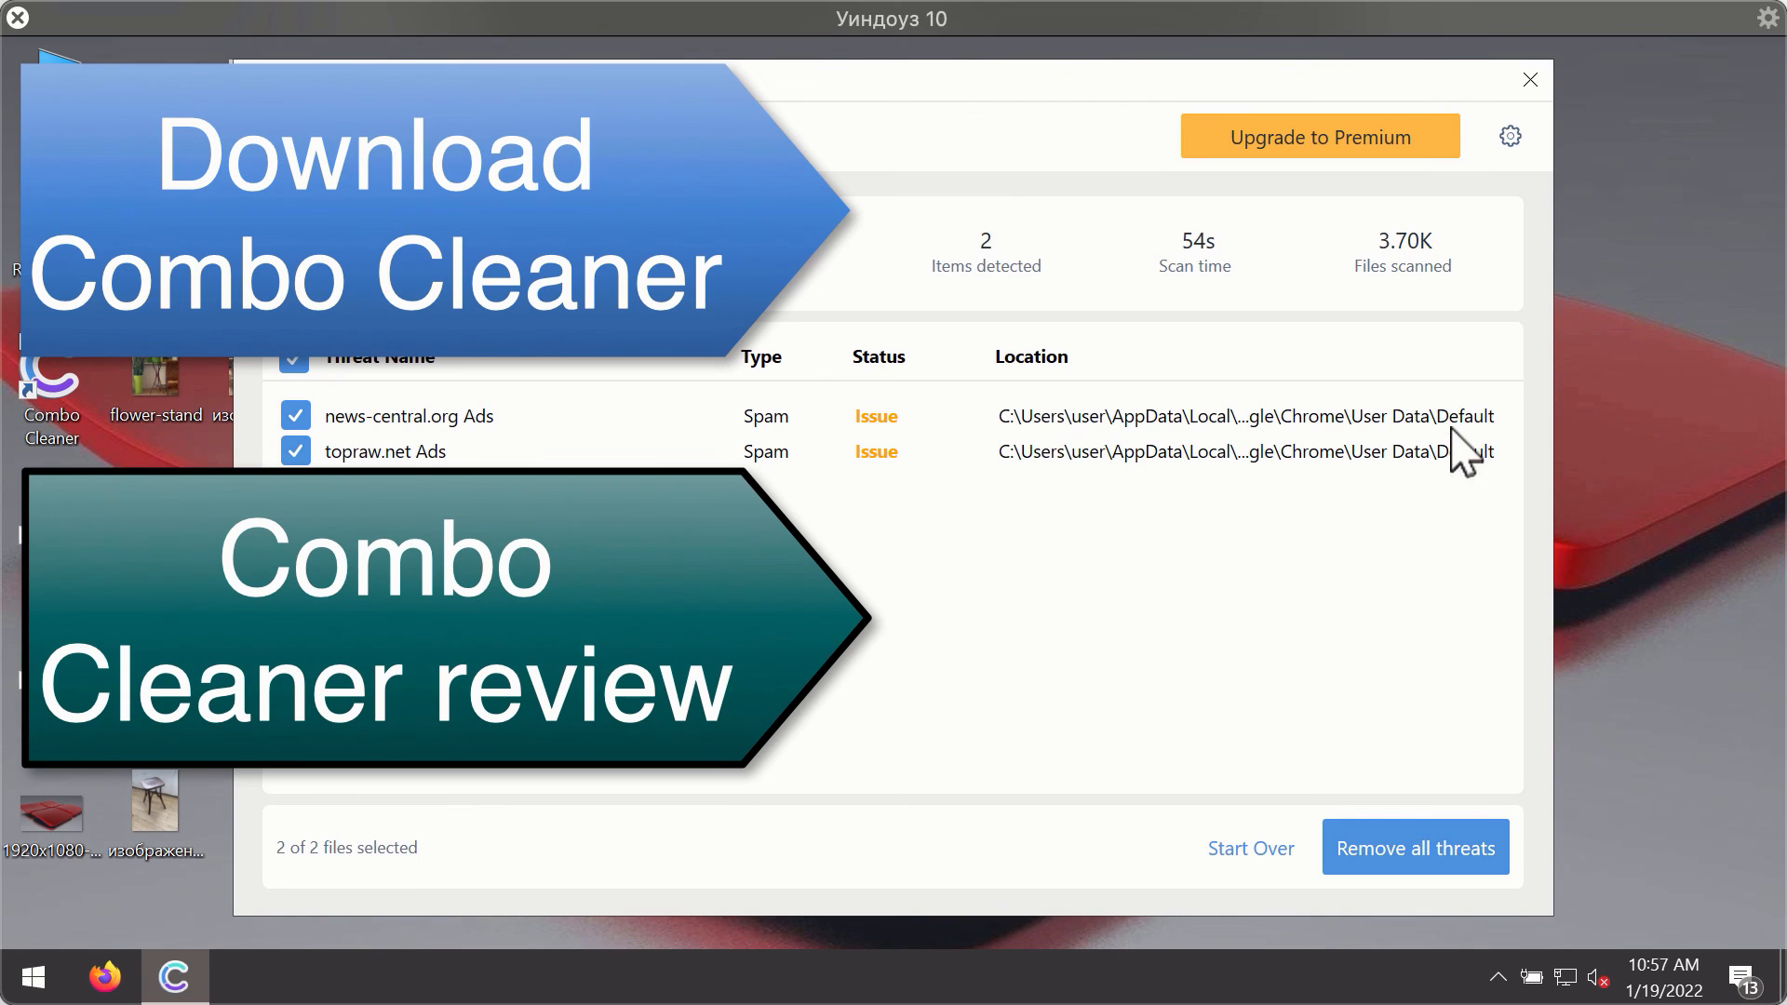
pyautogui.moveTo(1385, 349)
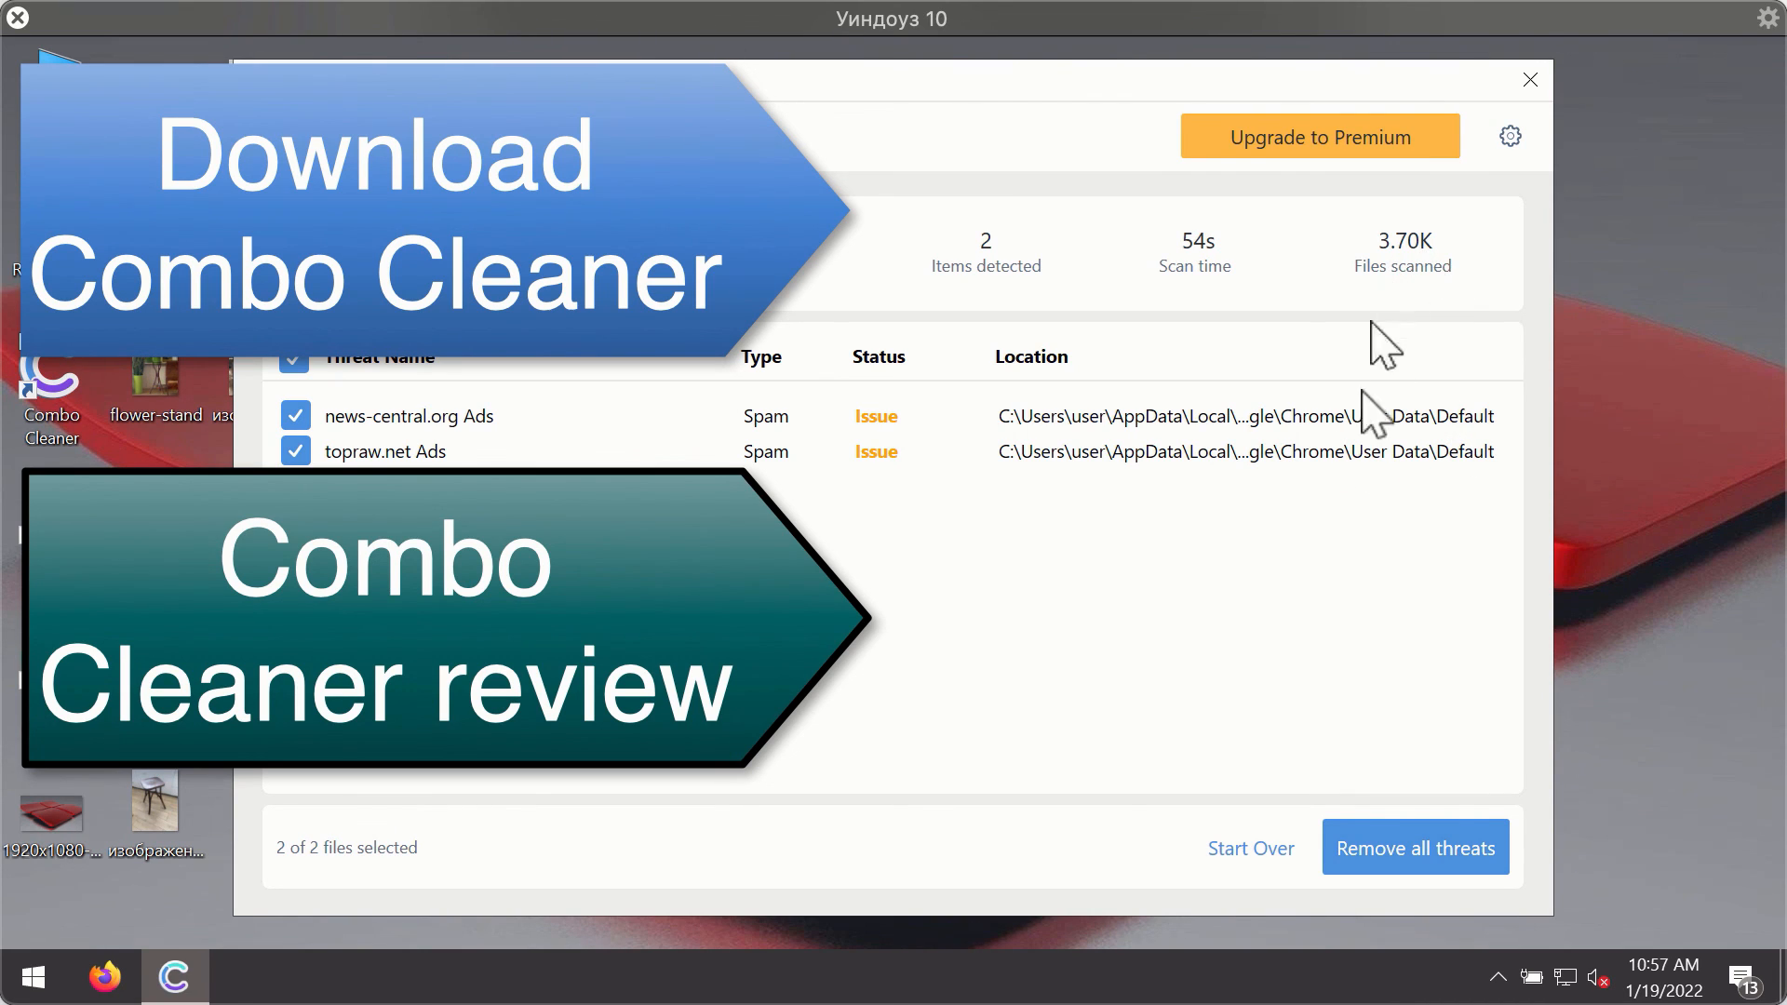